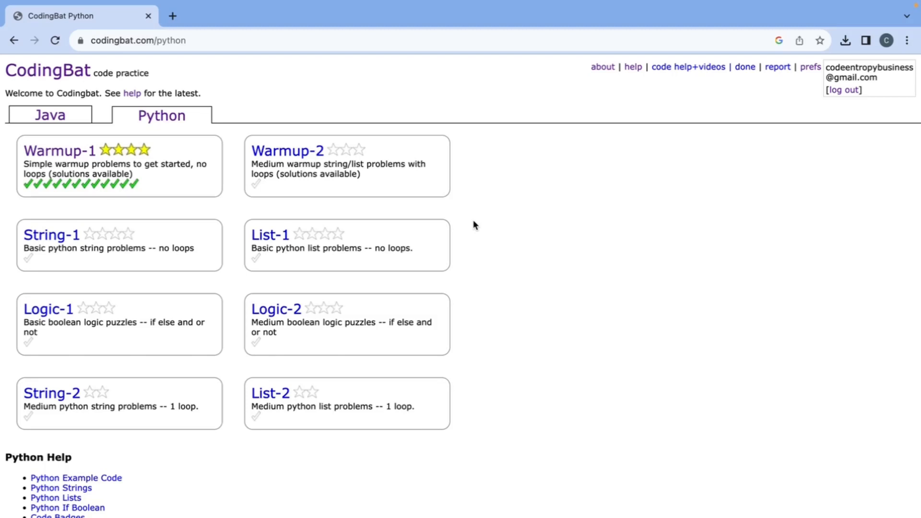
mouse_move(51, 187)
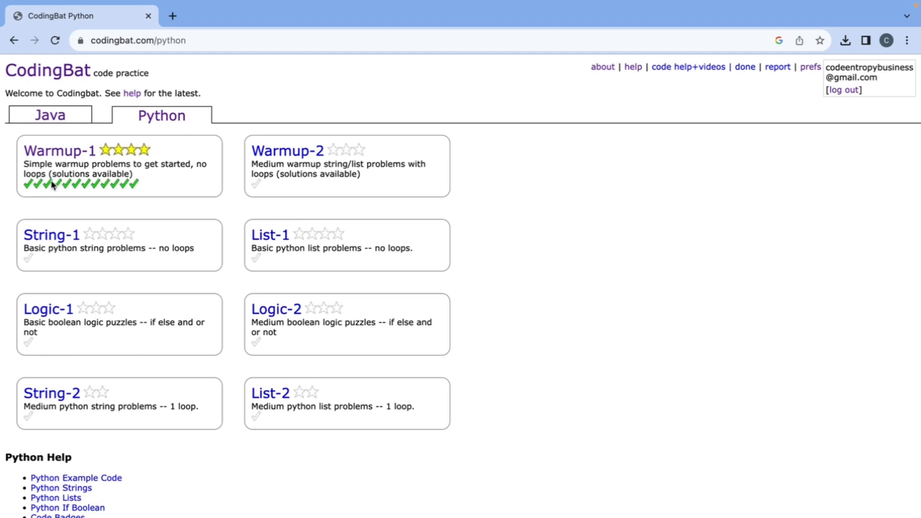
mouse_move(113, 204)
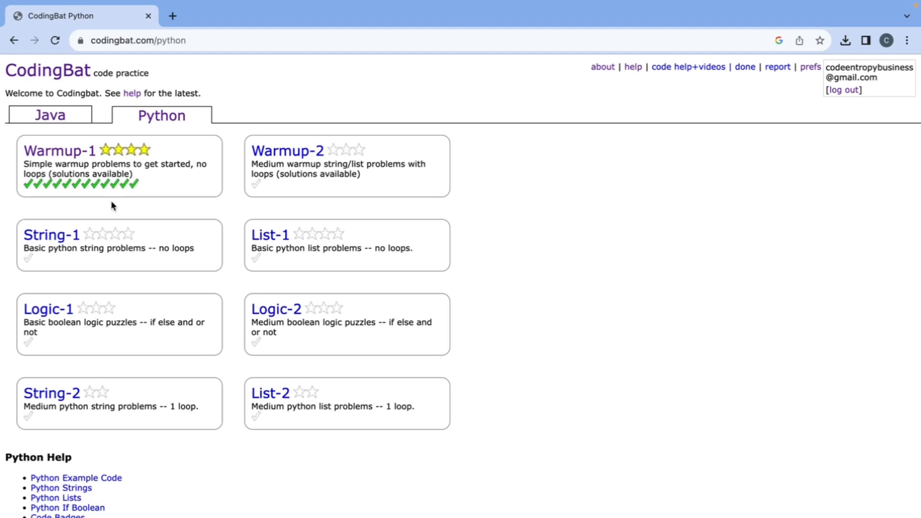
mouse_move(69, 259)
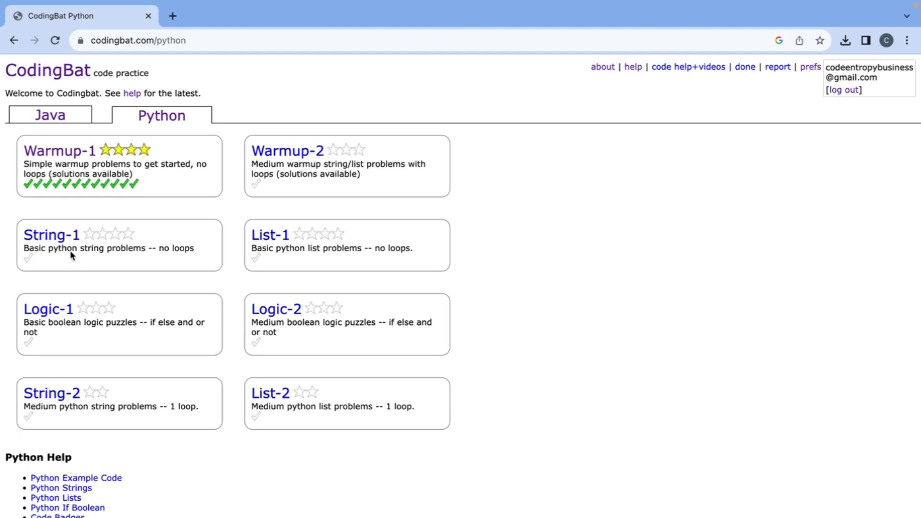
Step: Navigate to the String-1 set and load the hello_name problem
left_click(48, 234)
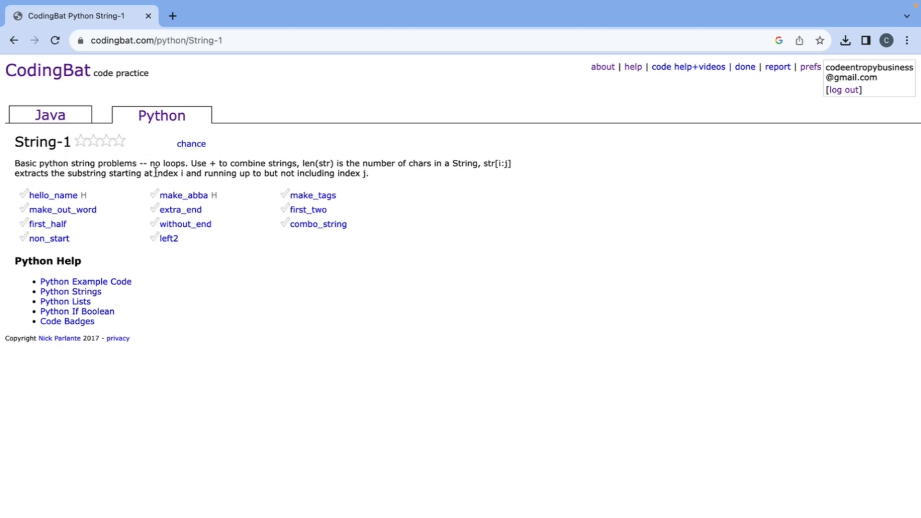
mouse_move(58, 197)
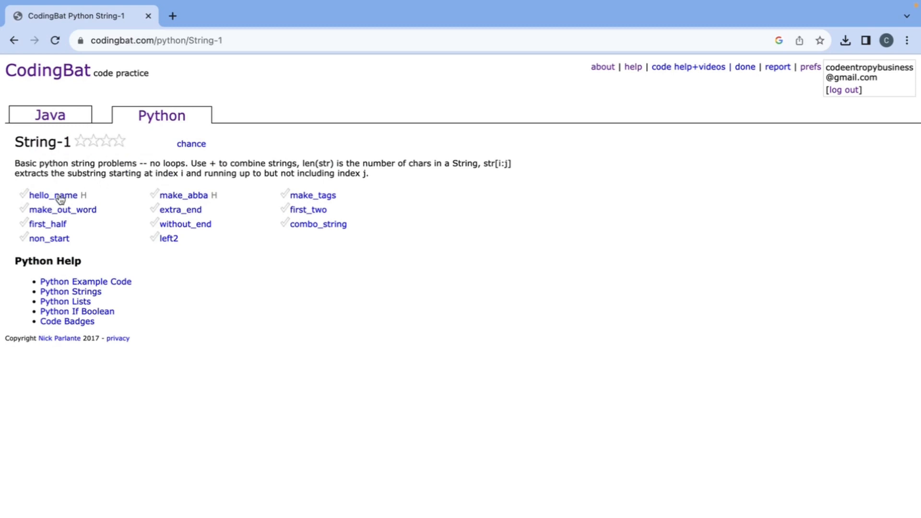
left_click(53, 195)
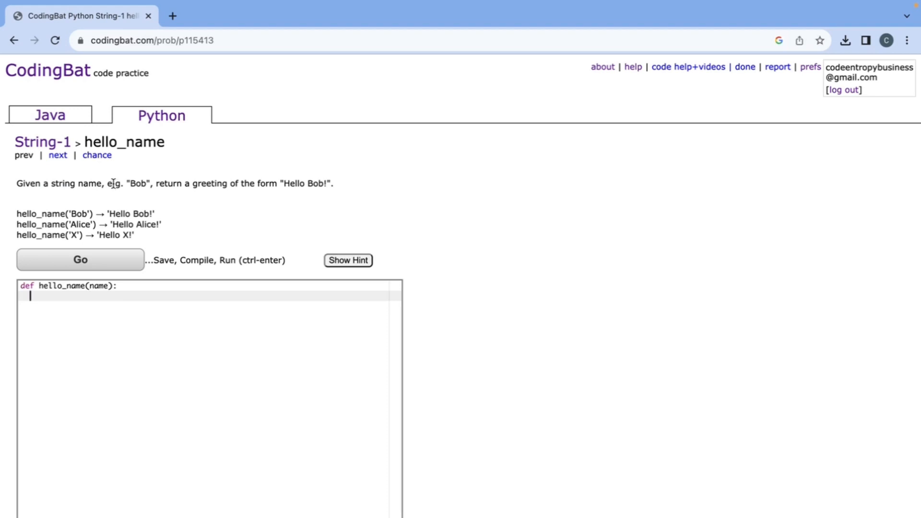
mouse_move(253, 183)
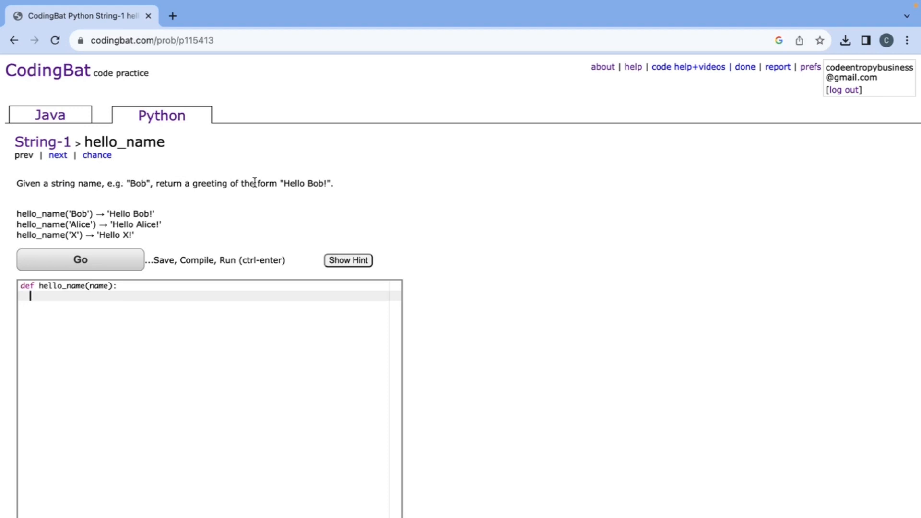
mouse_move(191, 324)
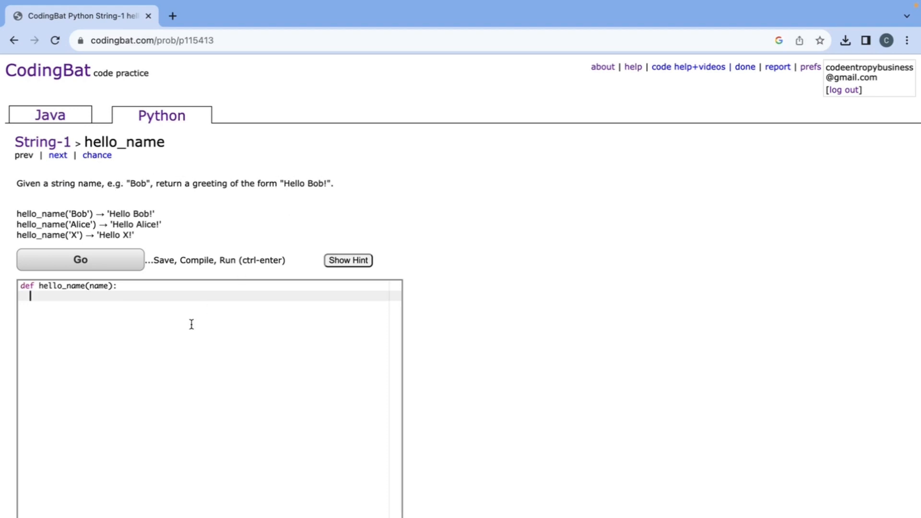
mouse_move(283, 186)
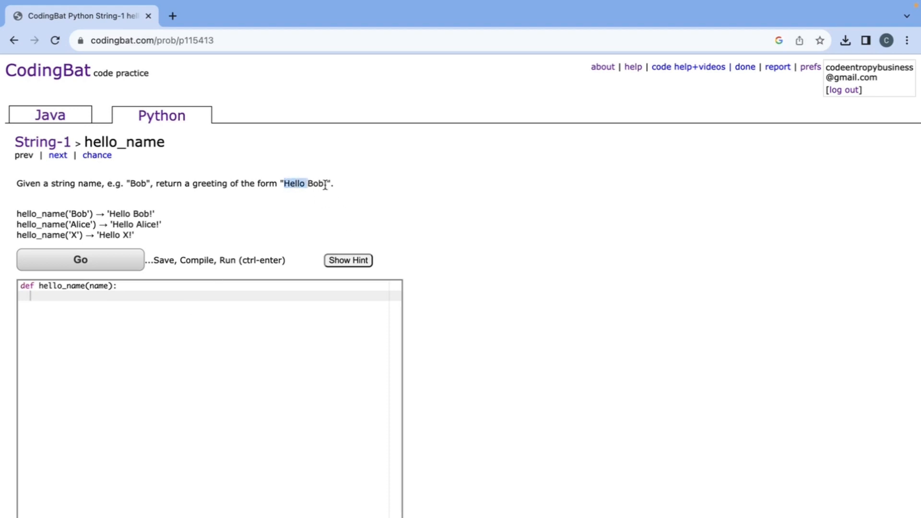
Step: Write return "Hello " + name + "!" and run it to All Correct
left_click(245, 437)
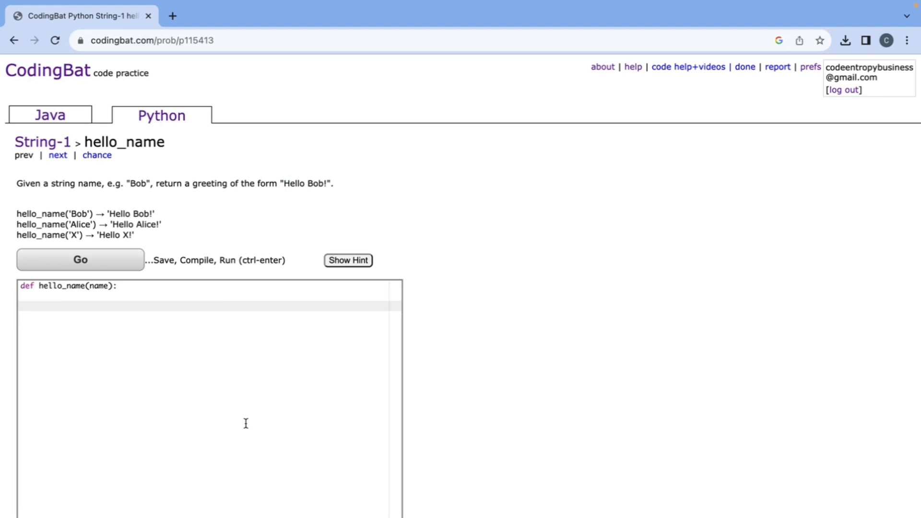
type("return")
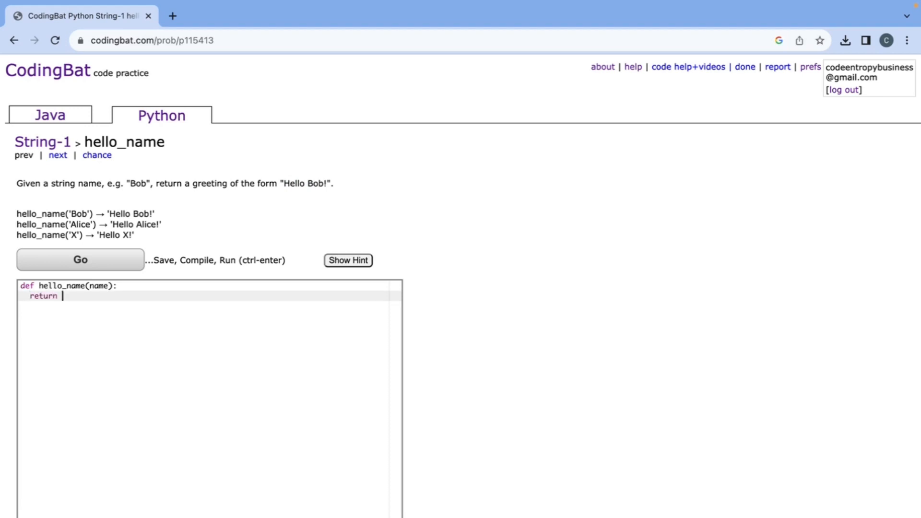
type("\"Hello \"")
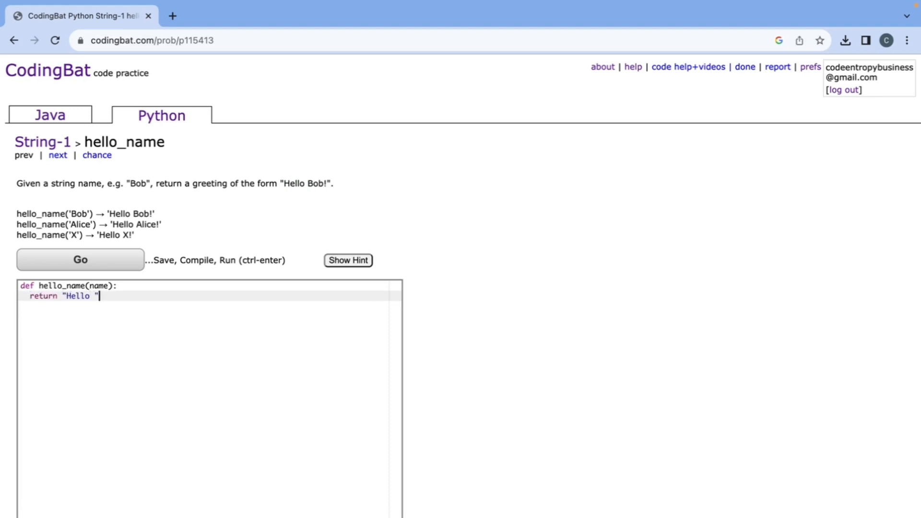
type("+")
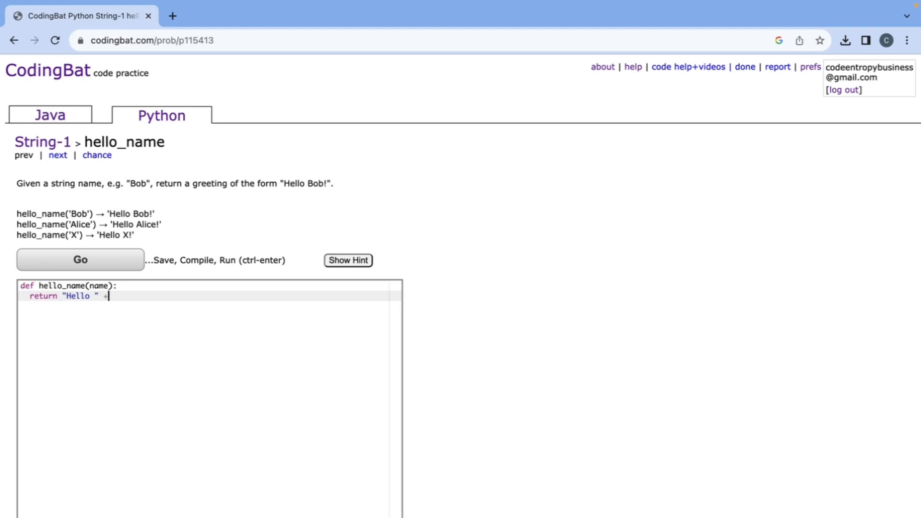
type("name +")
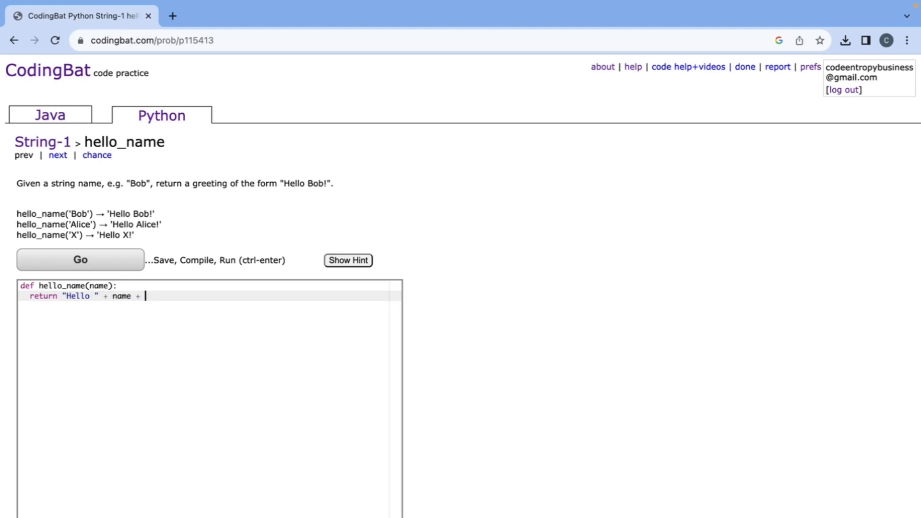
type("\"!\"")
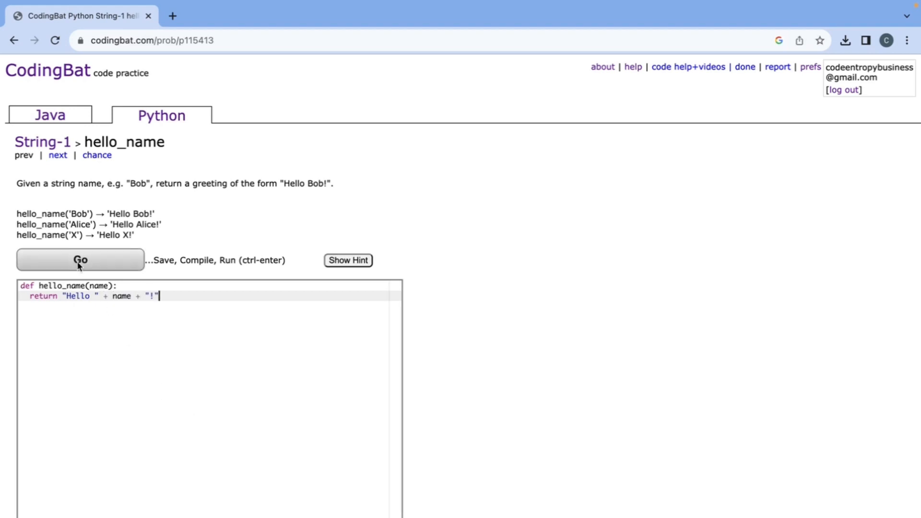
left_click(80, 260)
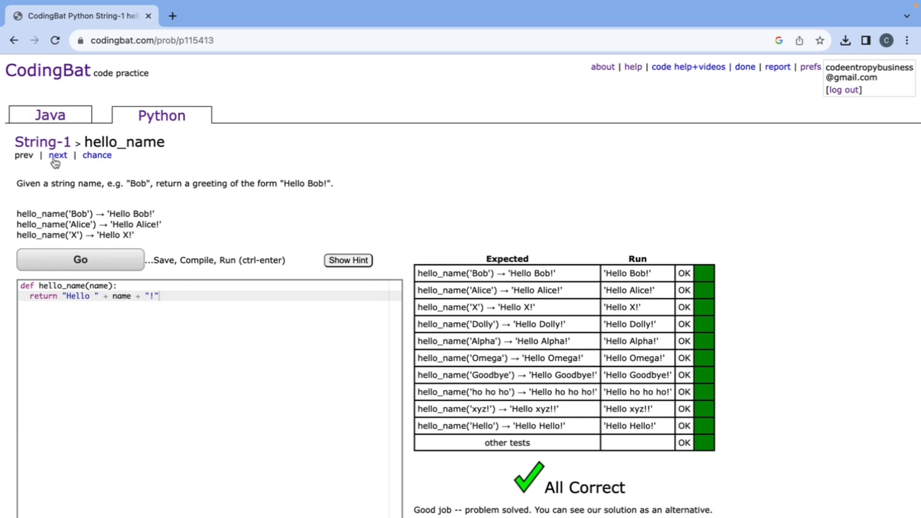
Step: Load make_abba and write return a + b + b + a as its body
left_click(58, 156)
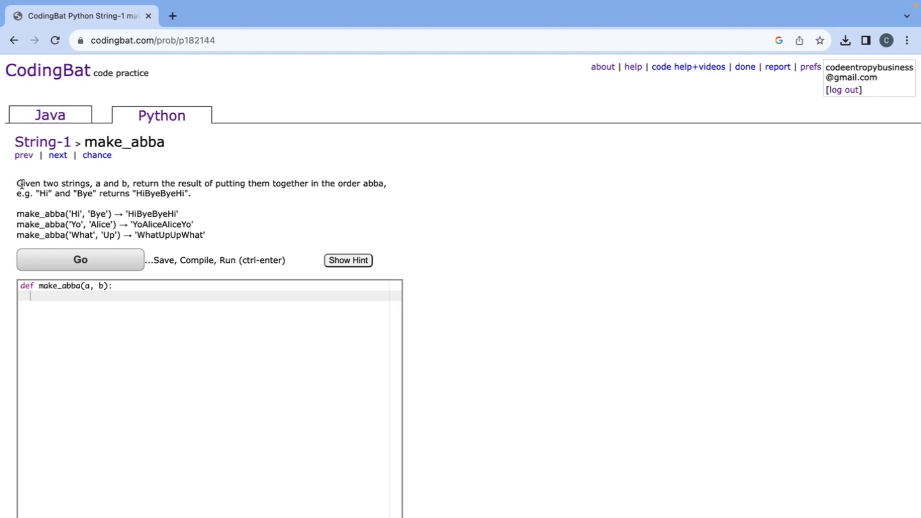
left_click_drag(17, 183, 91, 183)
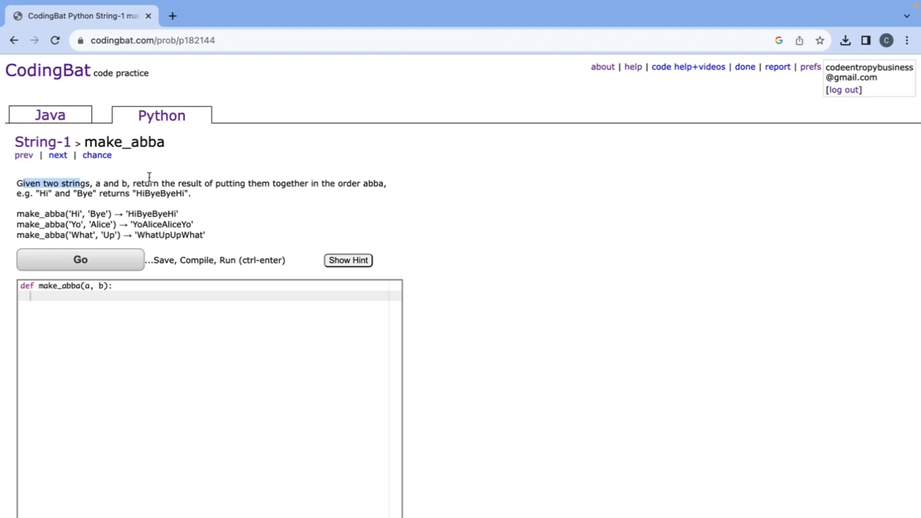
mouse_move(315, 178)
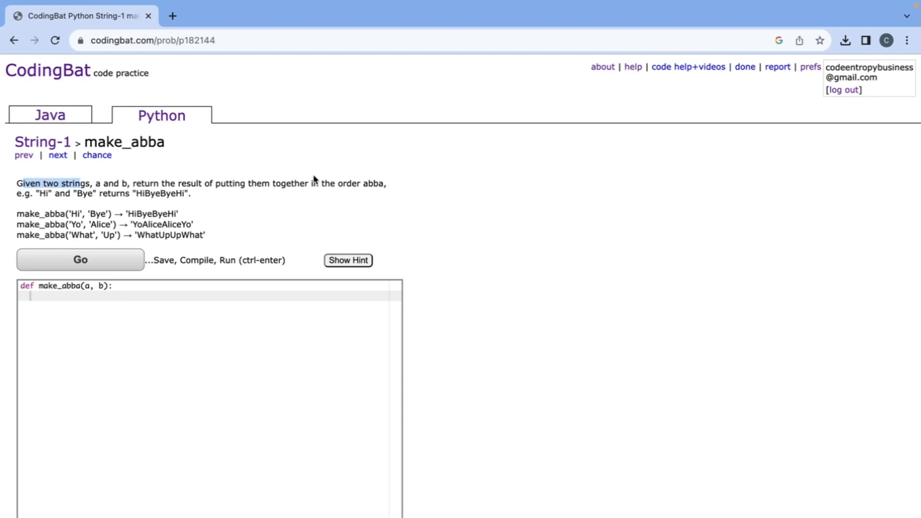
mouse_move(375, 180)
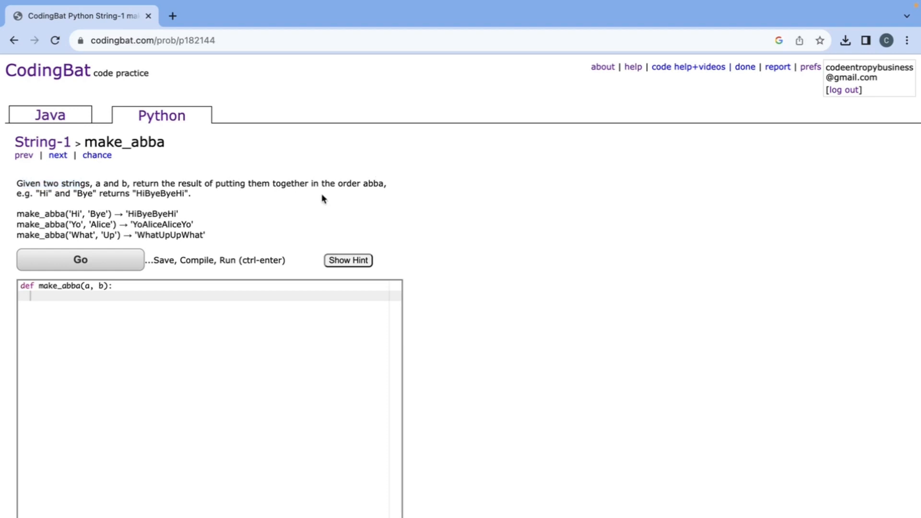
mouse_move(373, 188)
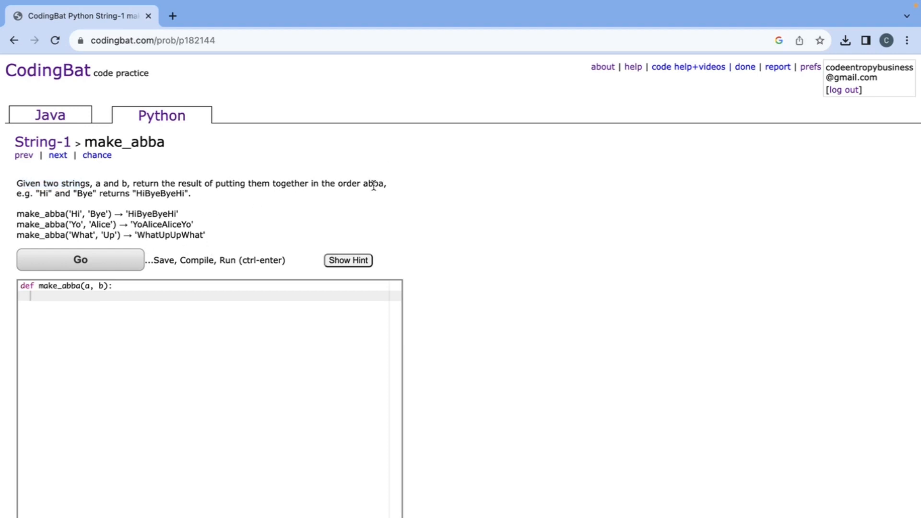
mouse_move(211, 256)
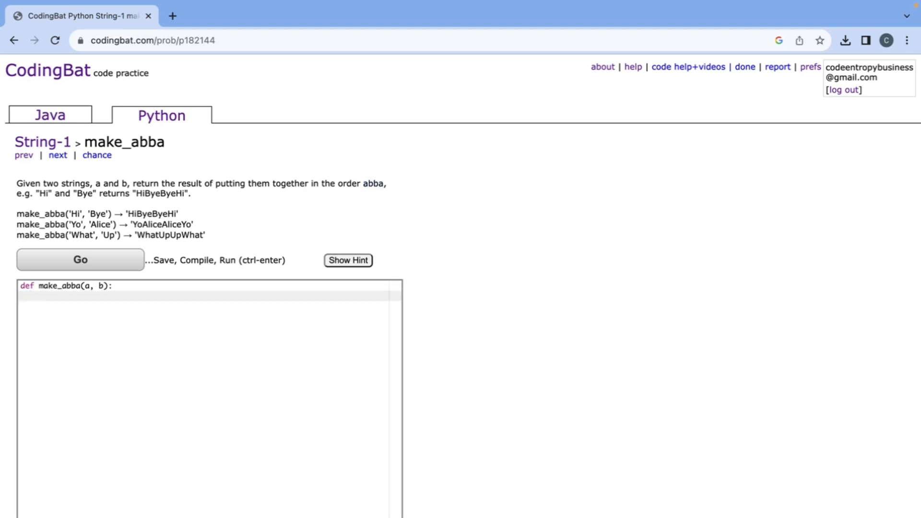
type("return a +")
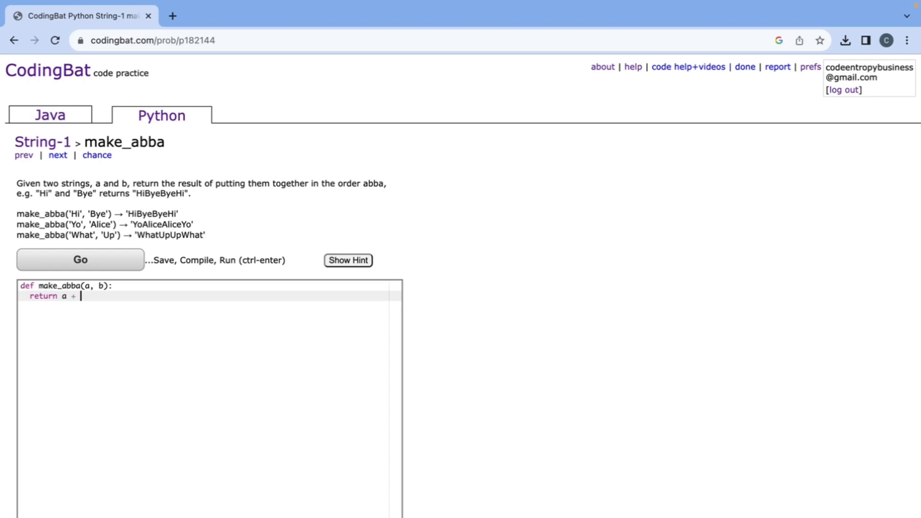
type("b + b + a")
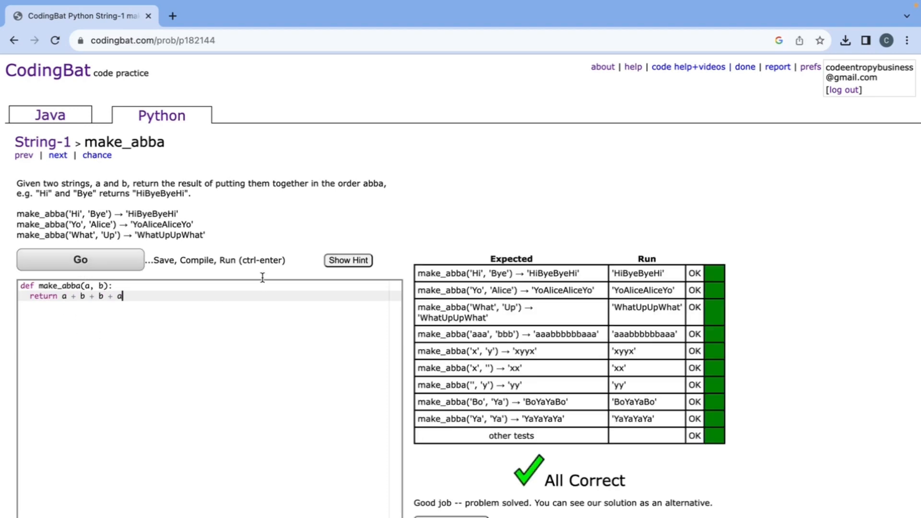
mouse_move(90, 171)
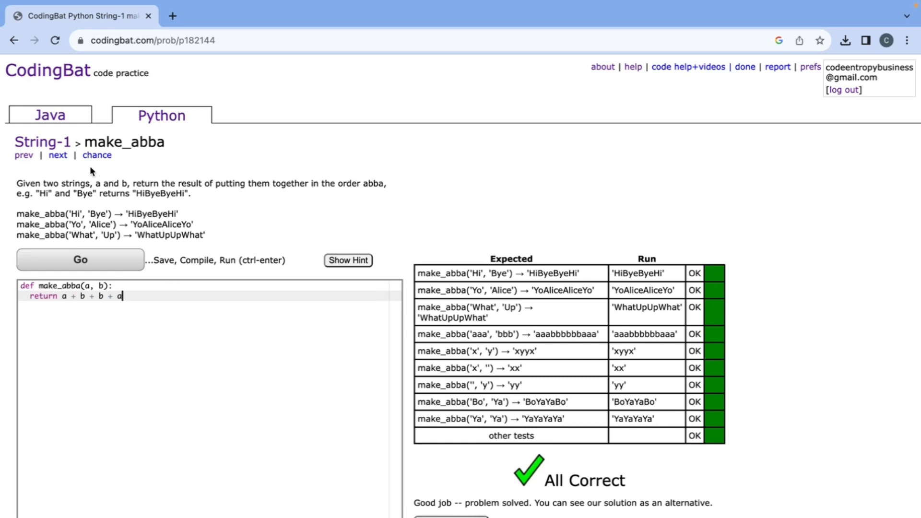
Step: Load make_tags and review its problem description
left_click(57, 155)
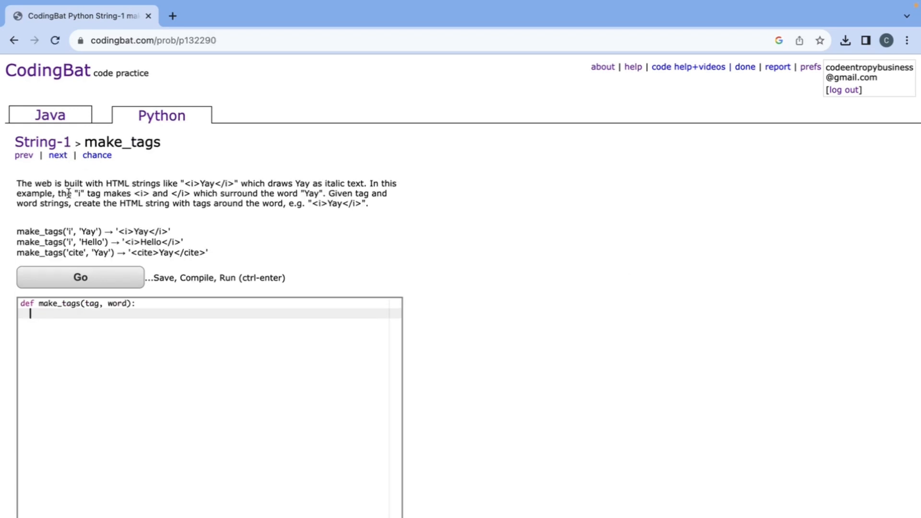
left_click_drag(25, 183, 152, 182)
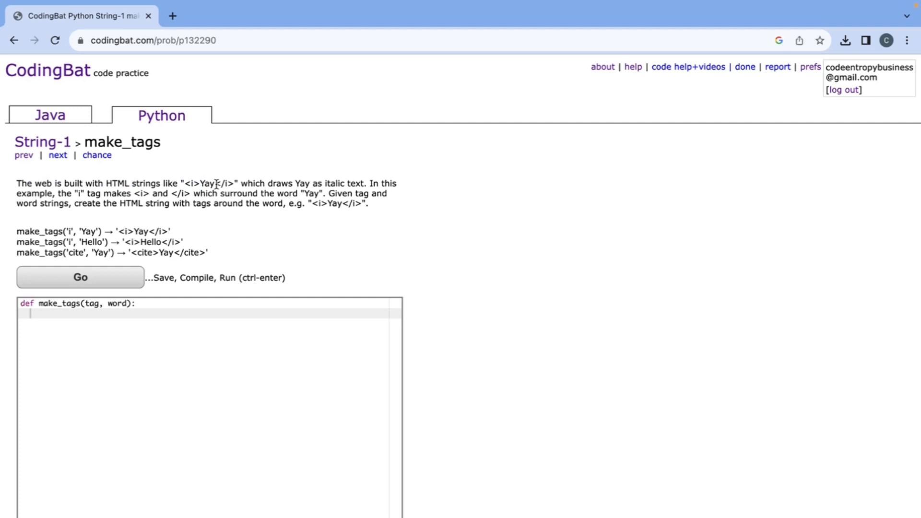
double_click(224, 182)
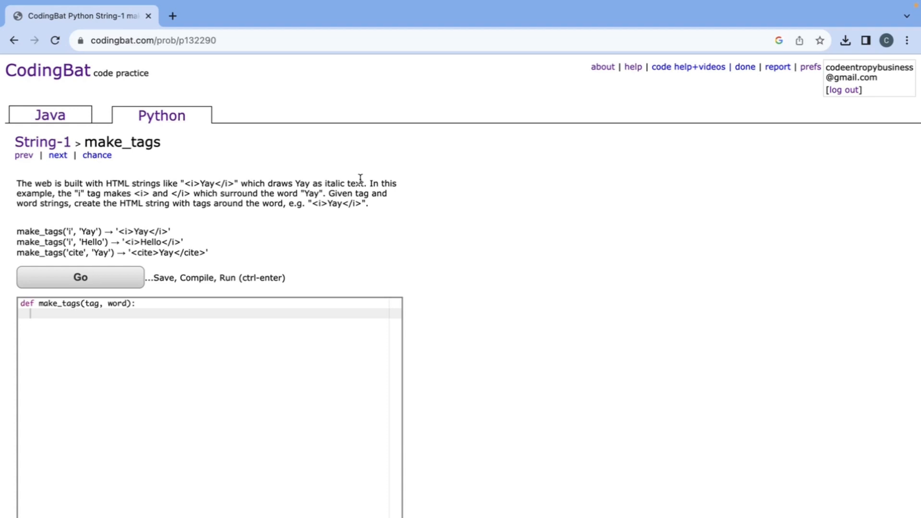
mouse_move(89, 193)
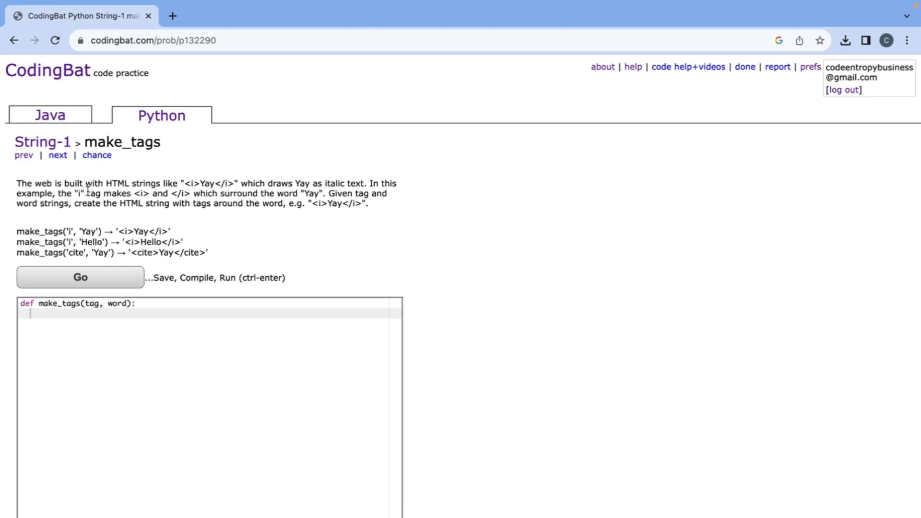
mouse_move(183, 188)
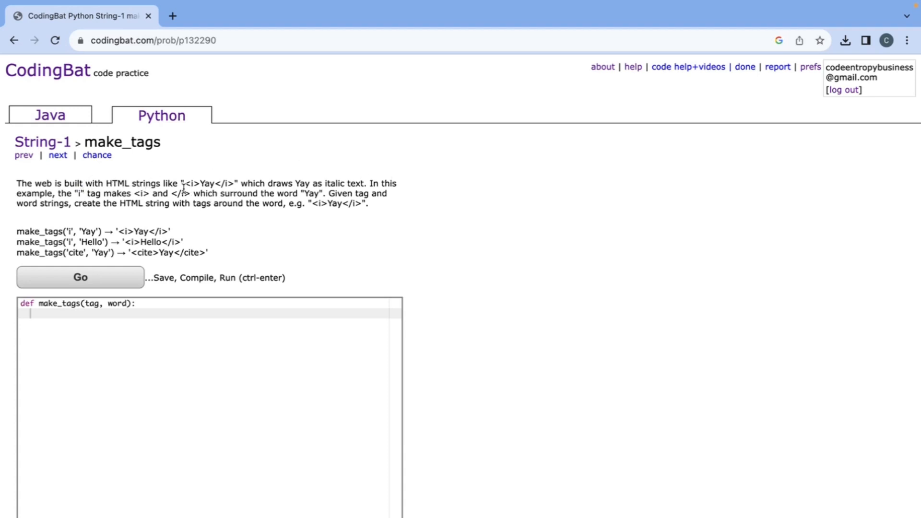
mouse_move(301, 183)
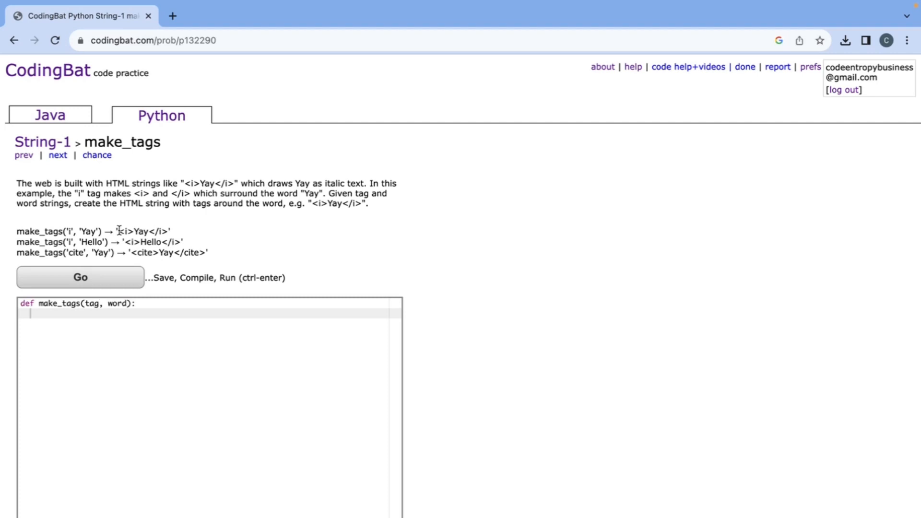
Step: Write return "<" + tag + ">" + word + "</" + tag + ">", run it to All Correct, and advance
double_click(144, 231)
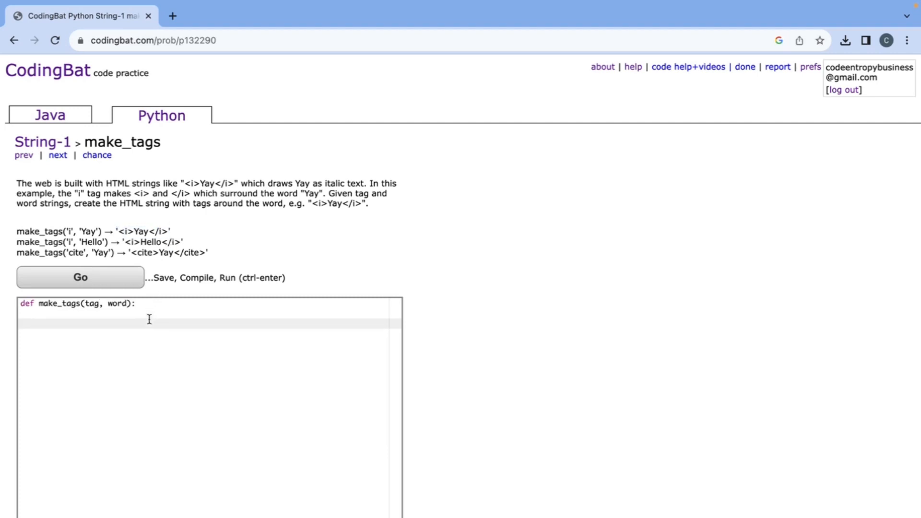
type("return")
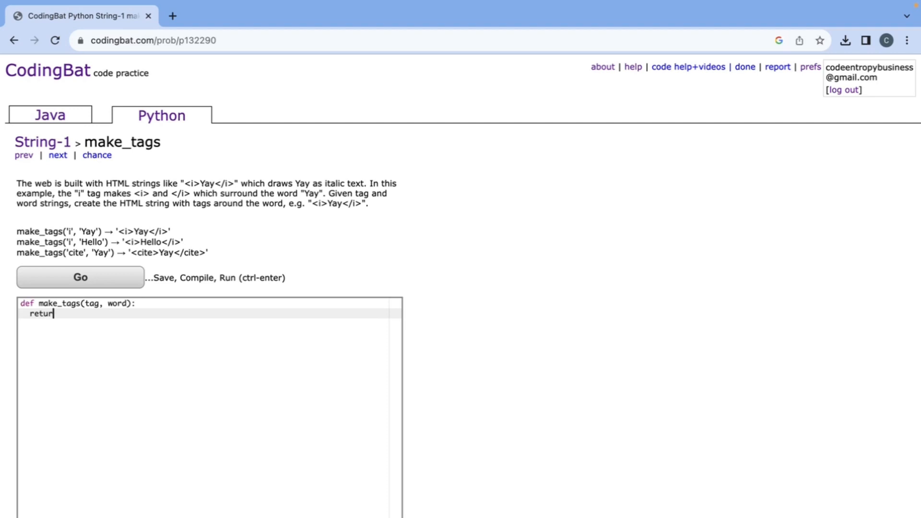
type("\"<\"")
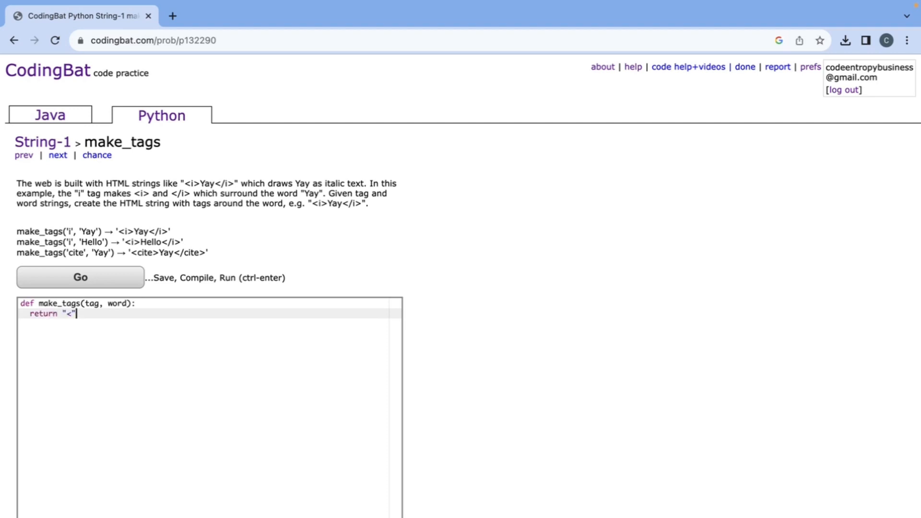
type("+ tag +")
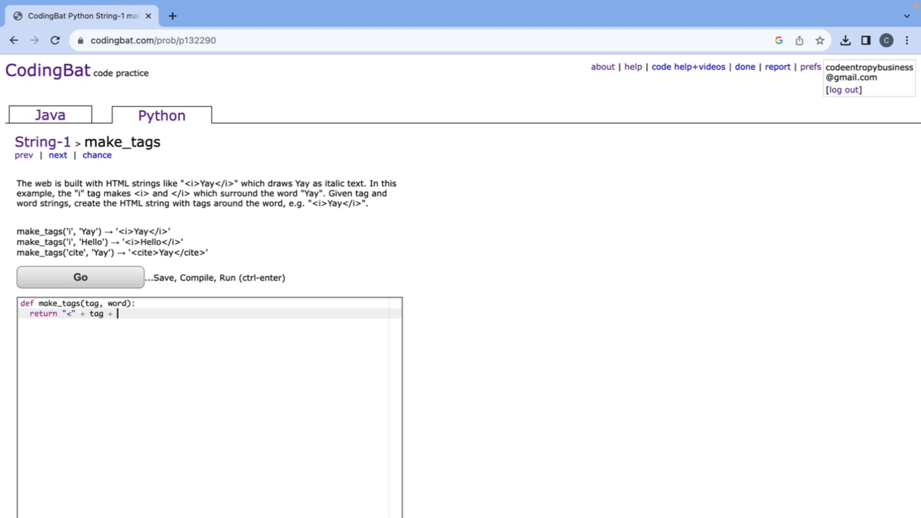
type("\">\"")
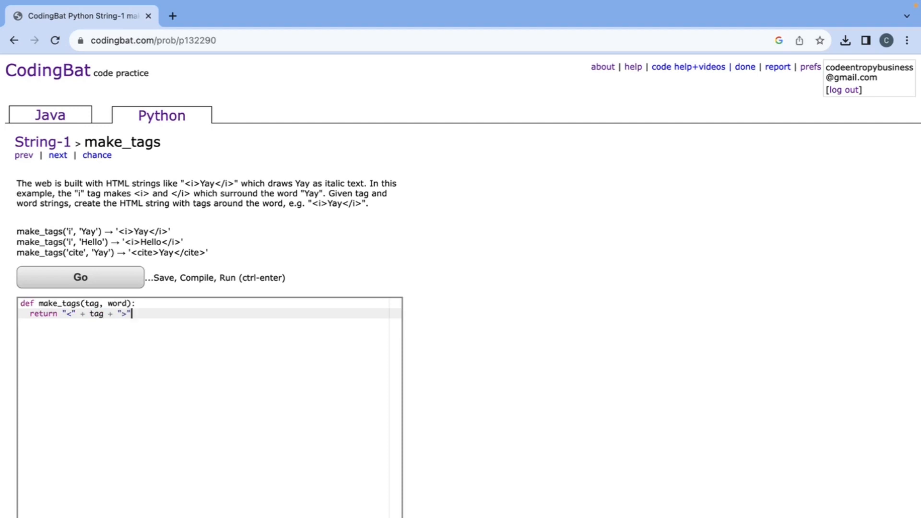
type("+ word")
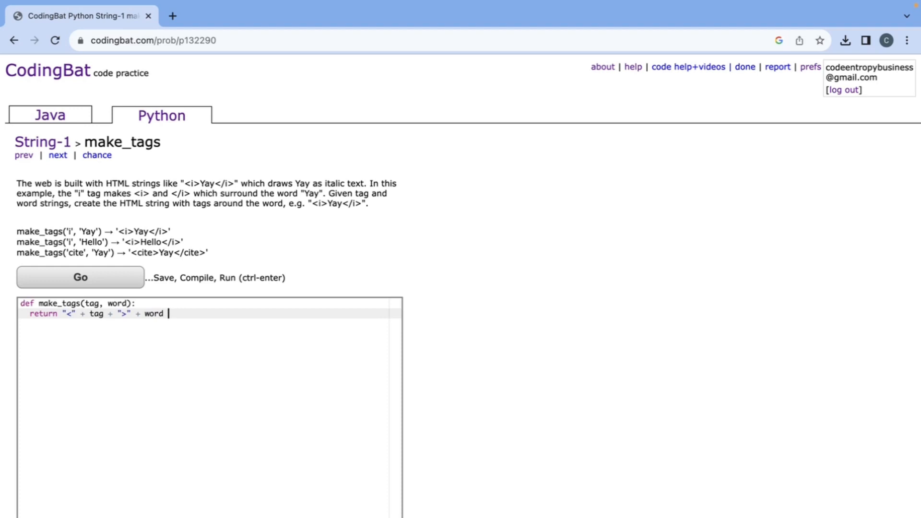
type("+ \"<")
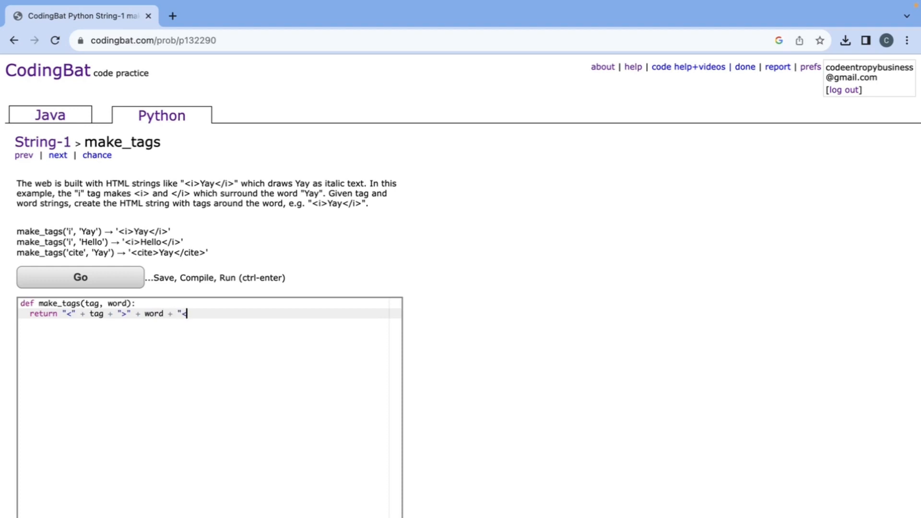
type("/\" +")
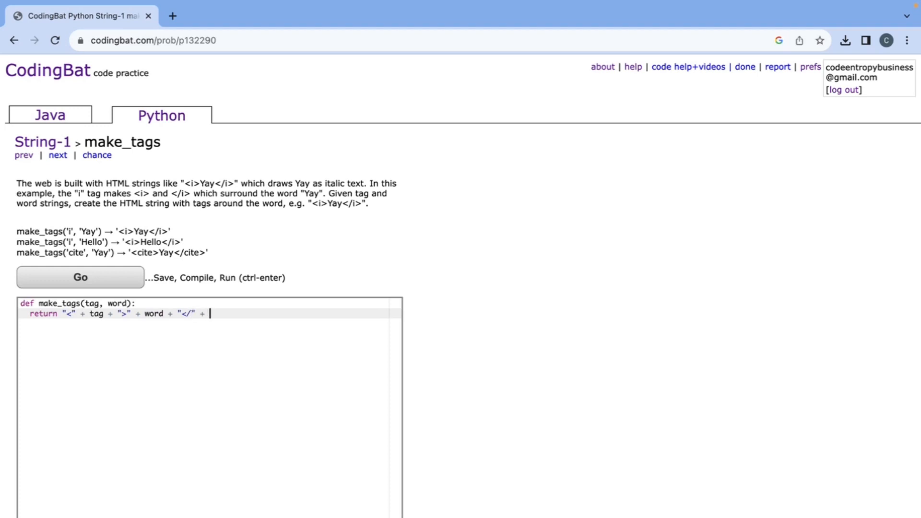
type("tag + \"")
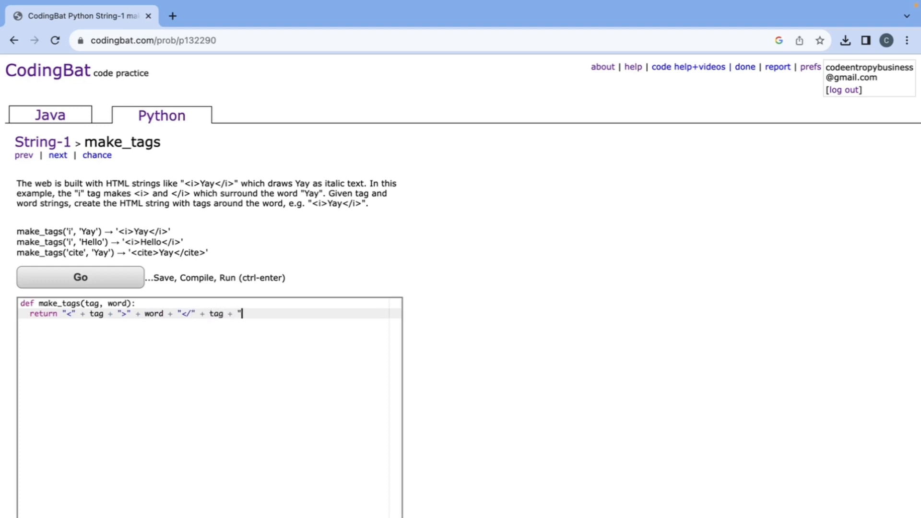
type(">\"")
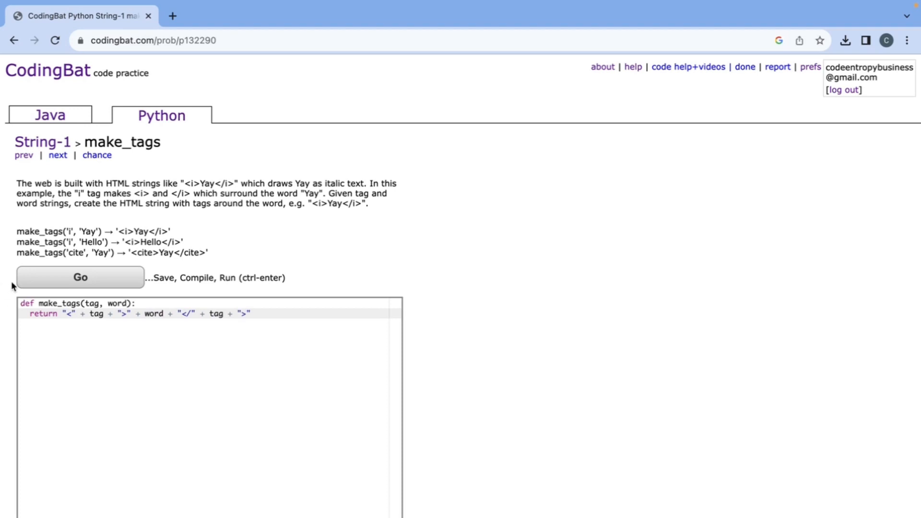
left_click(81, 277)
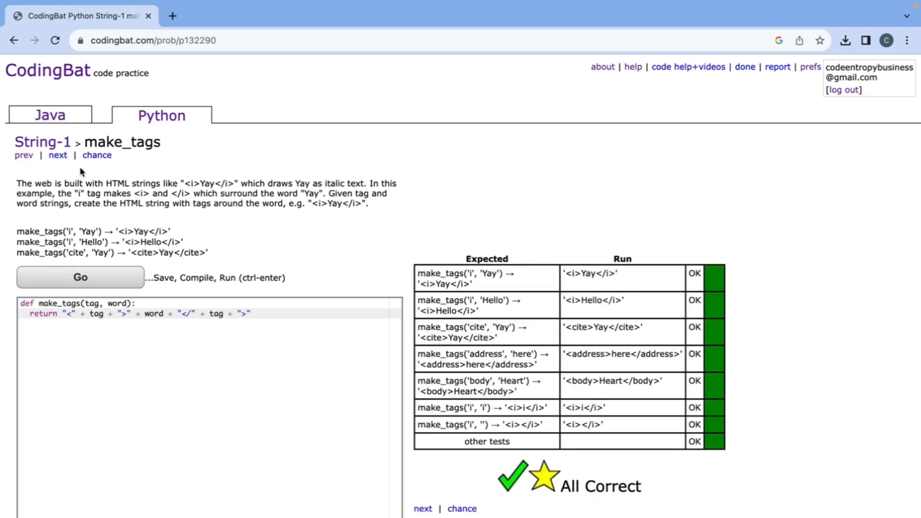
left_click(58, 155)
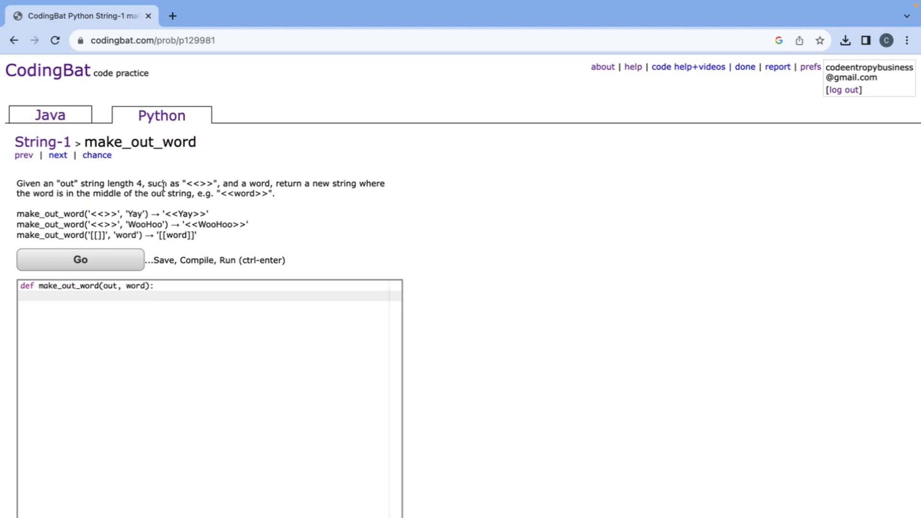
mouse_move(91, 178)
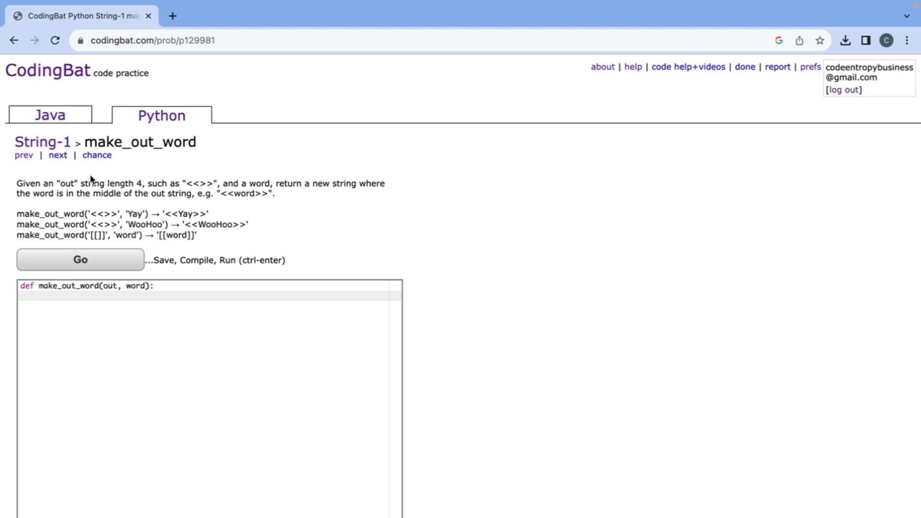
mouse_move(186, 181)
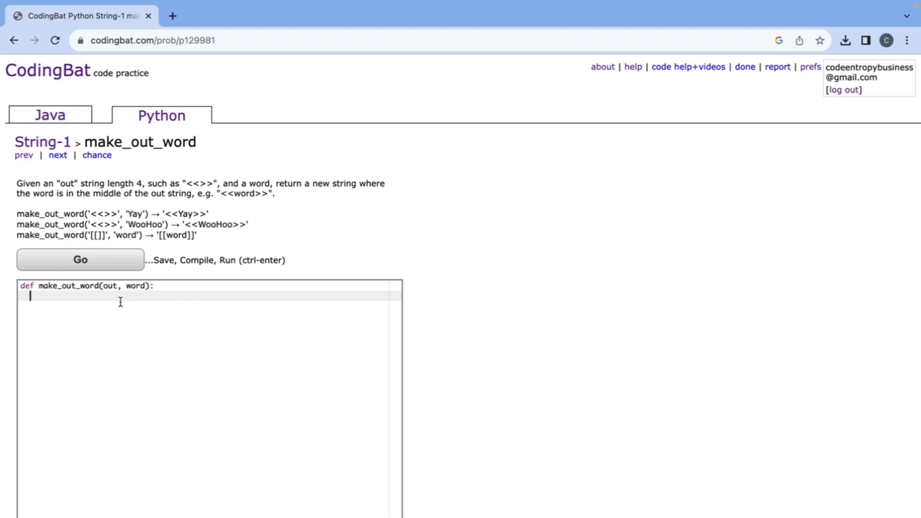
Step: Write return out[:2] + word + out[2:], run it to All Correct, and advance to extra_end
type("return")
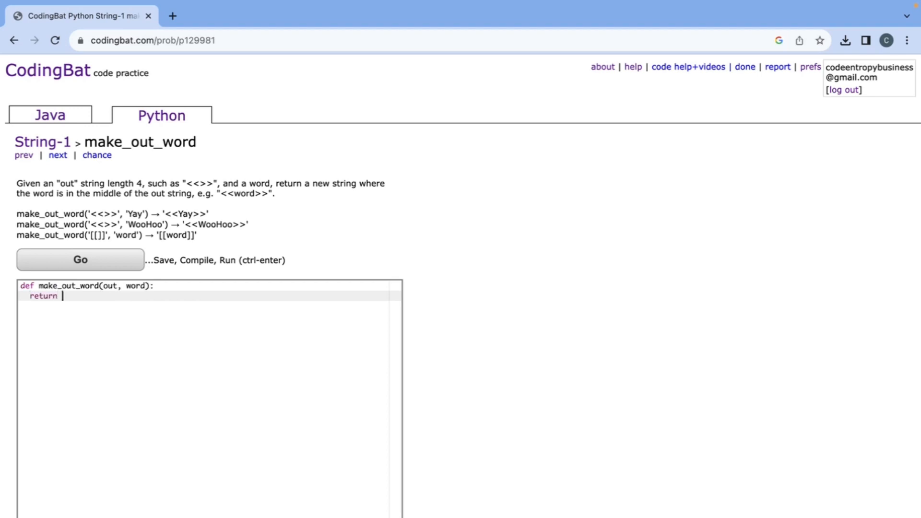
type("out[:2")
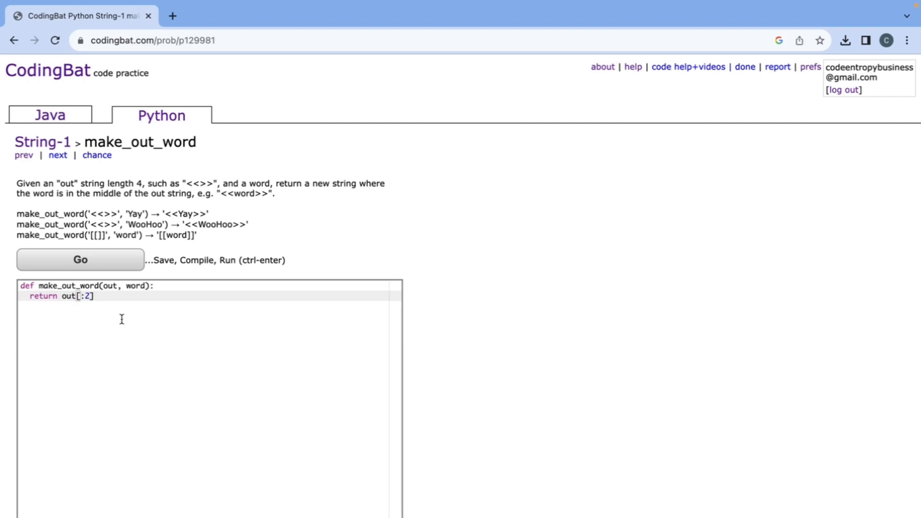
type("+ w")
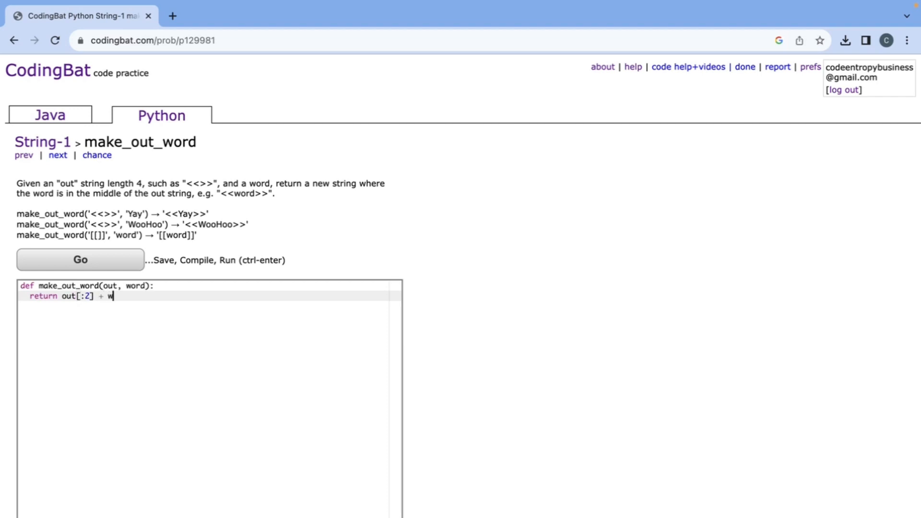
type("ord +")
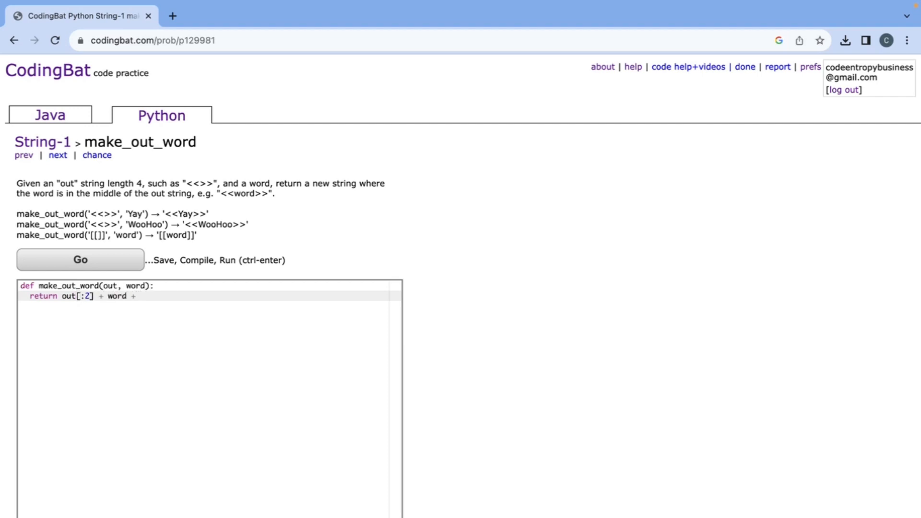
type("out[2")
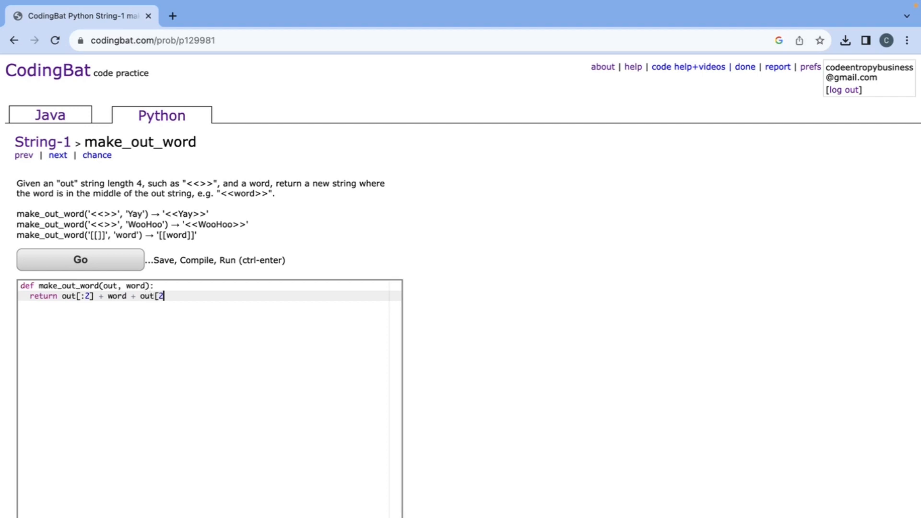
left_click(81, 260)
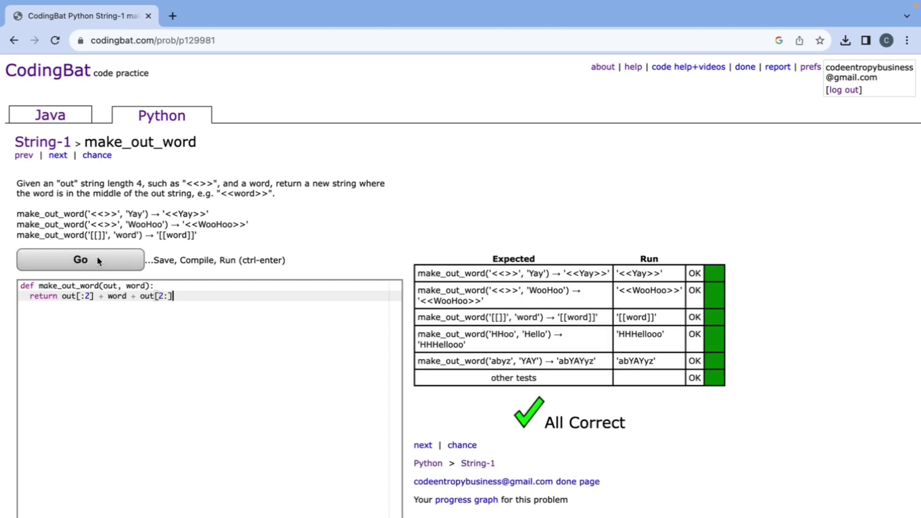
left_click(57, 155)
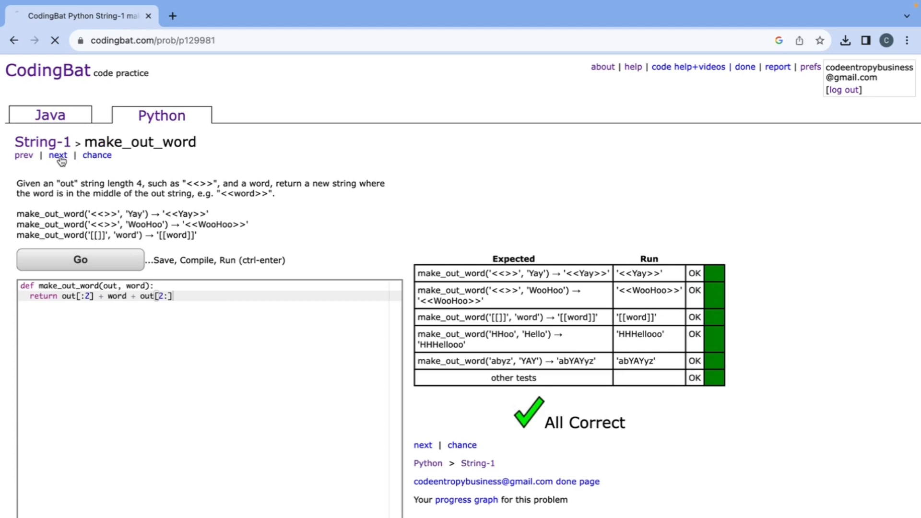
left_click(58, 156)
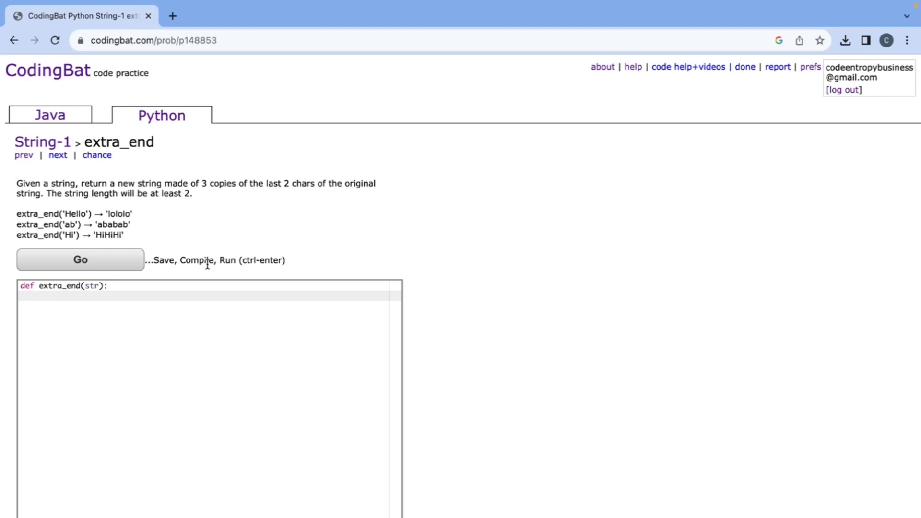
Step: Write return str[-2:] * 3 for extra_end and advance to first_two
type("return str[")
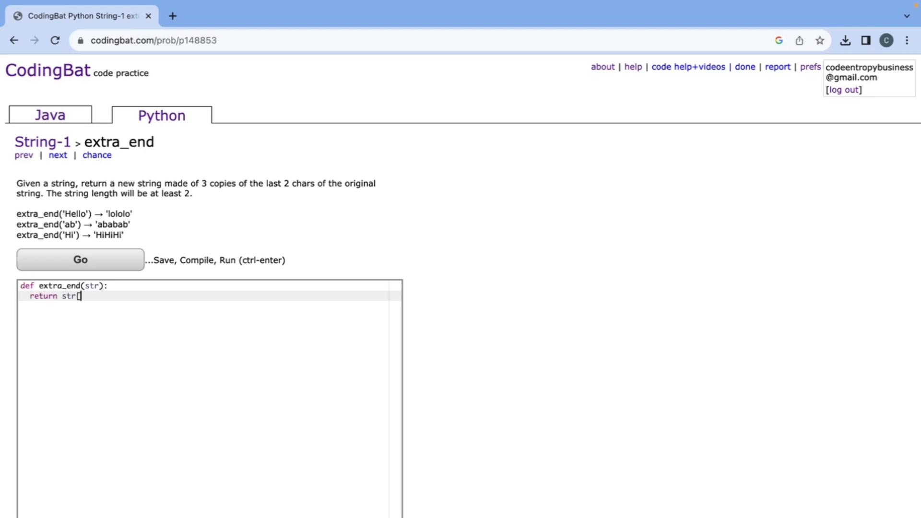
type("-2:]")
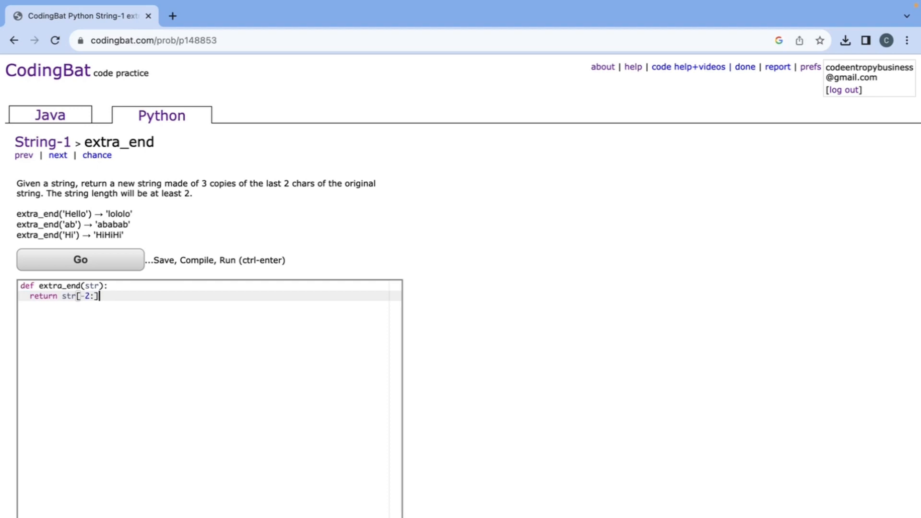
type("* 3")
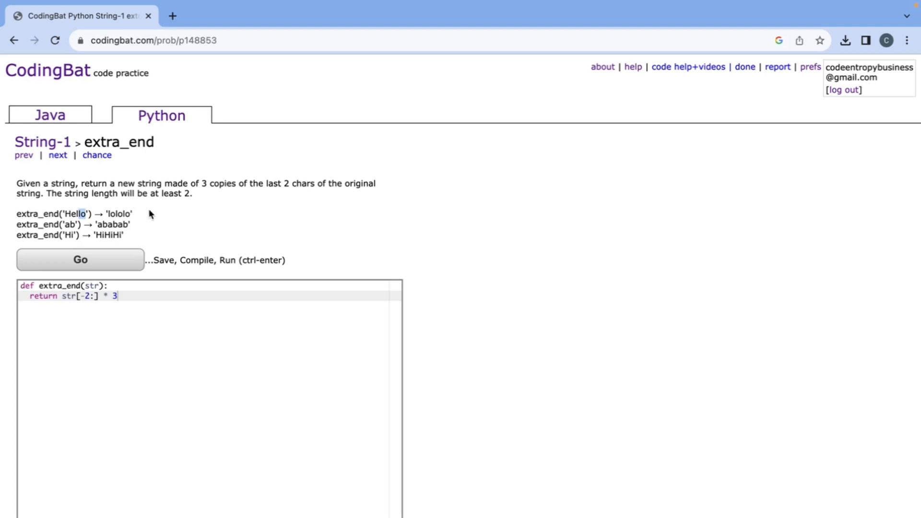
left_click(80, 259)
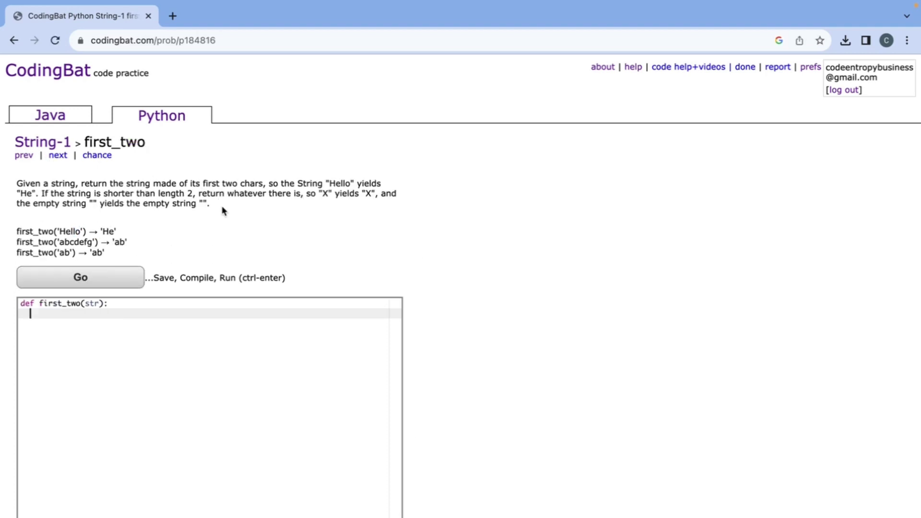
mouse_move(82, 172)
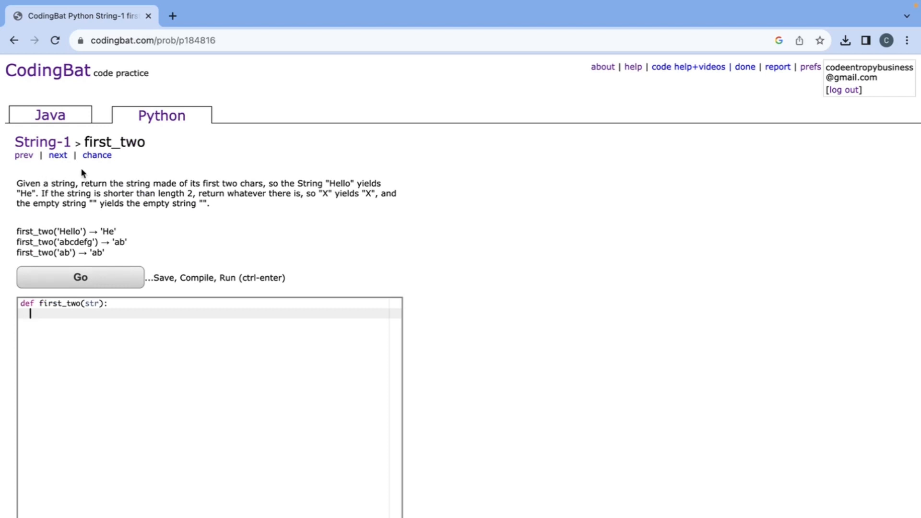
mouse_move(227, 179)
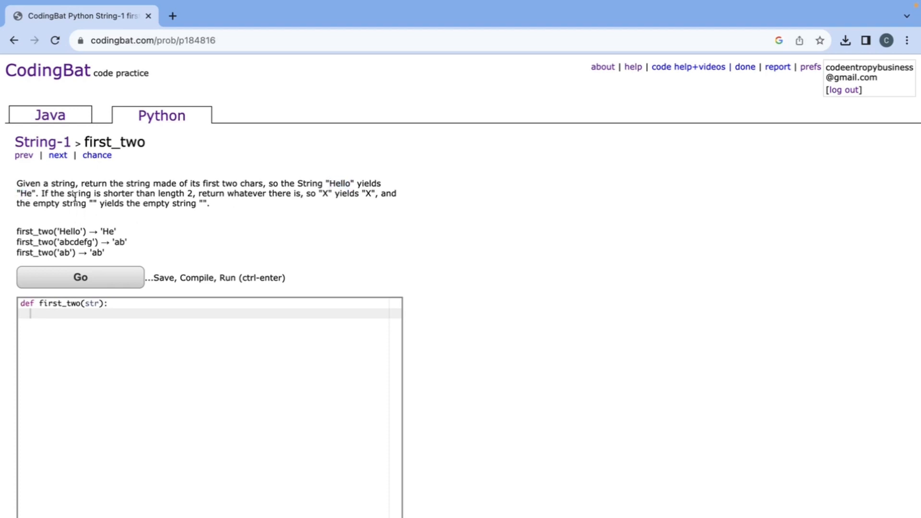
mouse_move(200, 195)
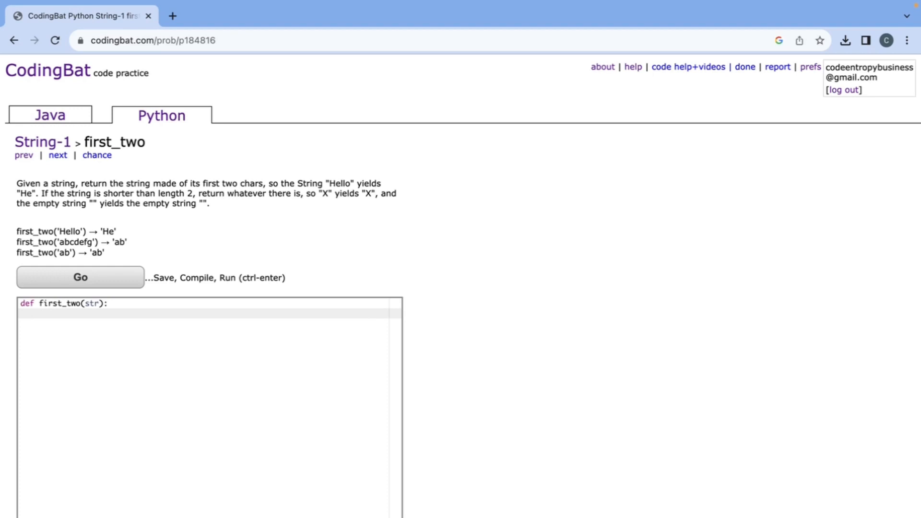
Step: Write first_two with an if len(str) guard and return str[:2], then advance to first_half
type("if l")
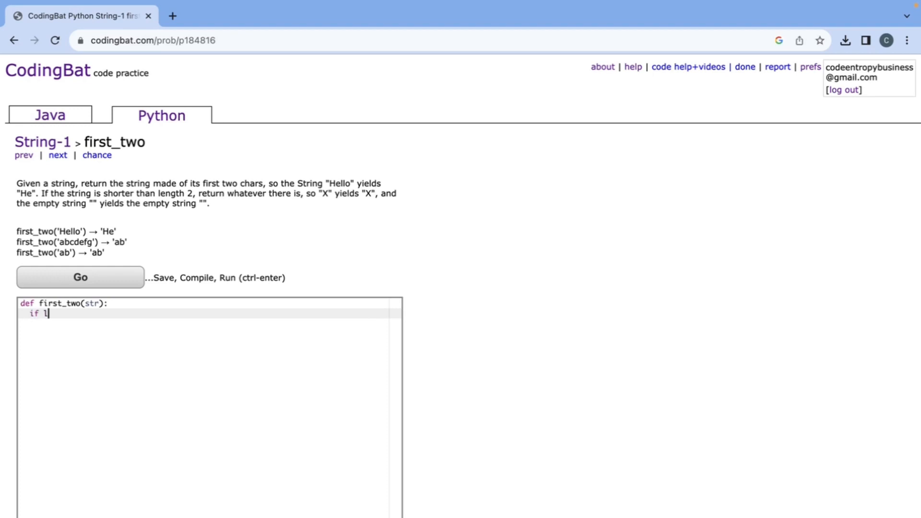
type("en(str) < 2:")
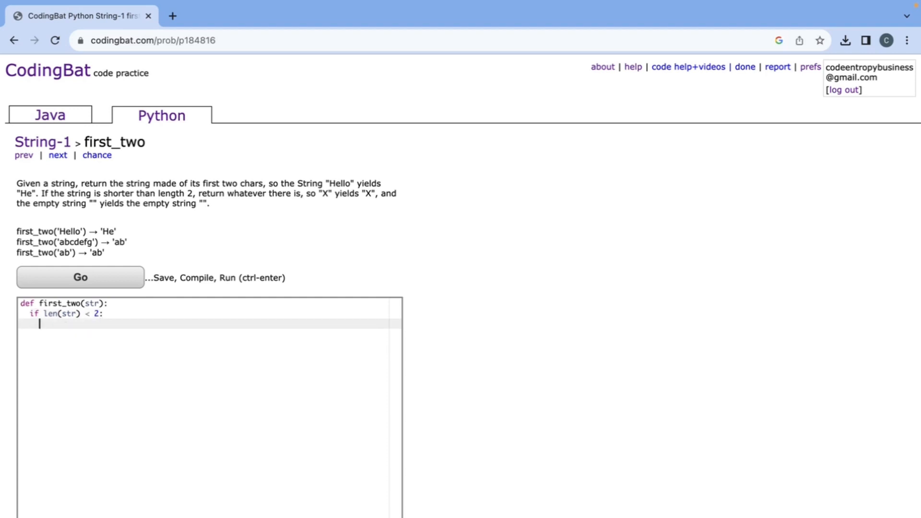
type("return st")
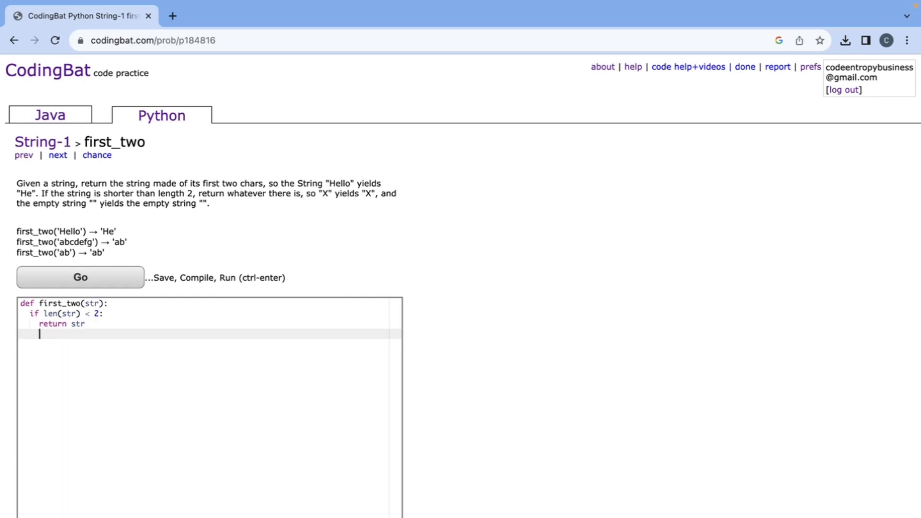
type("return st")
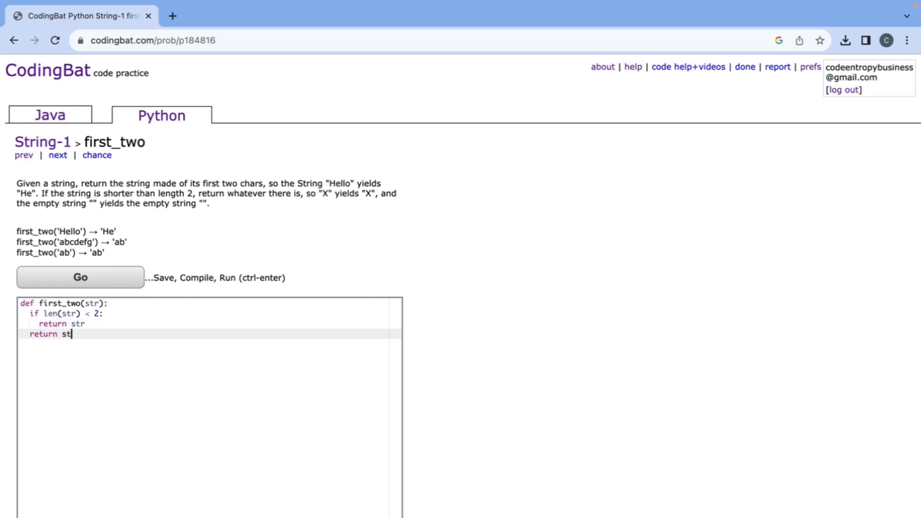
type("[:2]")
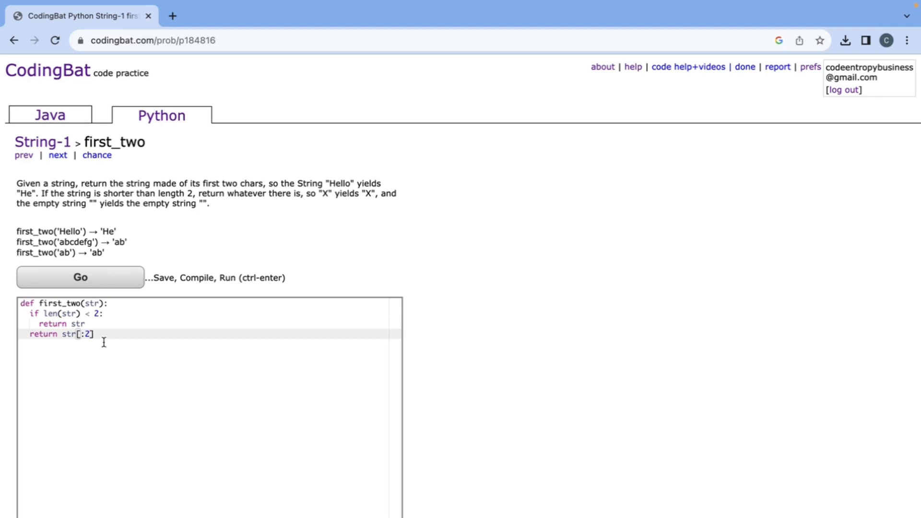
mouse_move(125, 319)
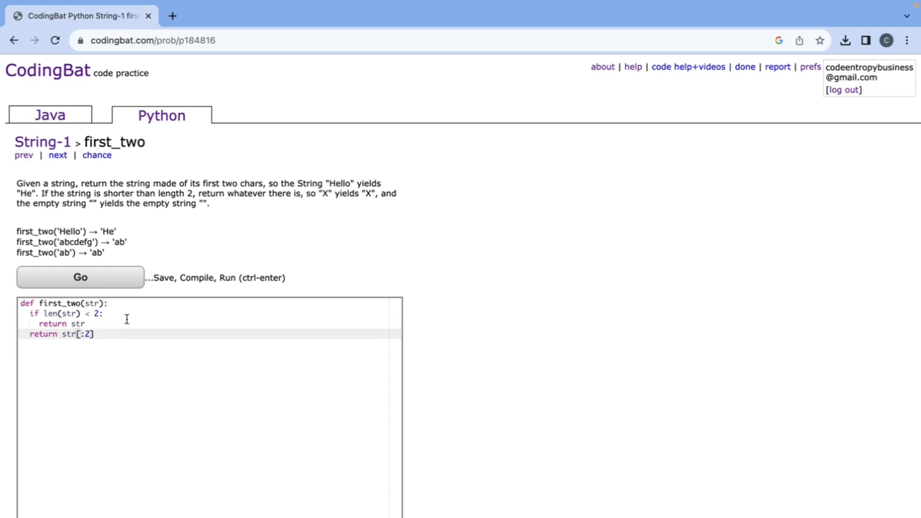
left_click(81, 277)
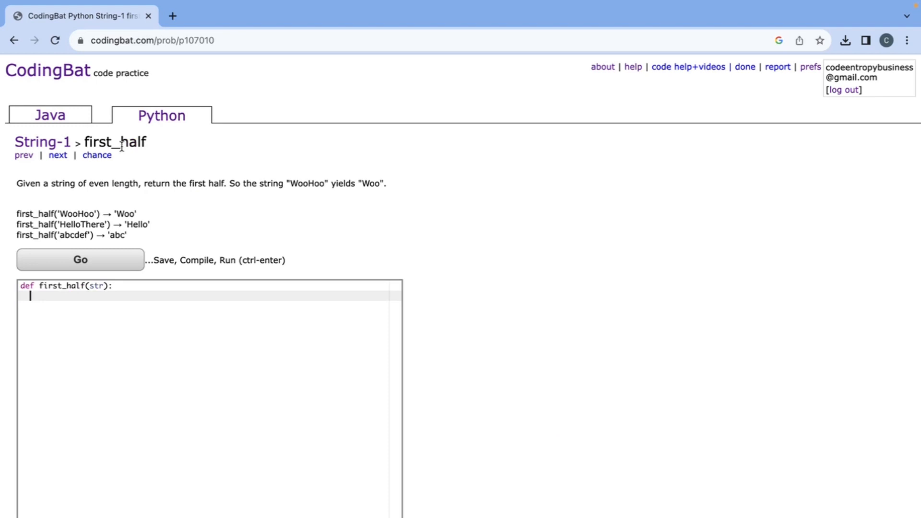
mouse_move(77, 182)
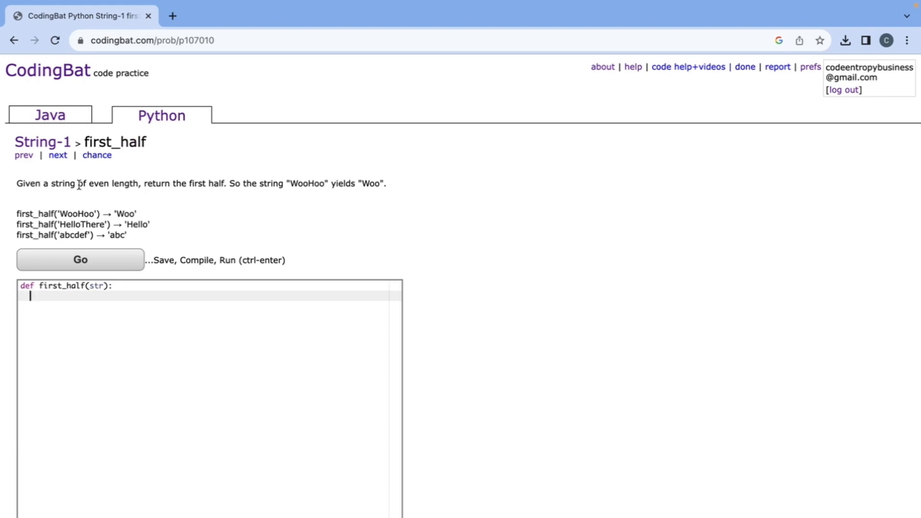
mouse_move(151, 181)
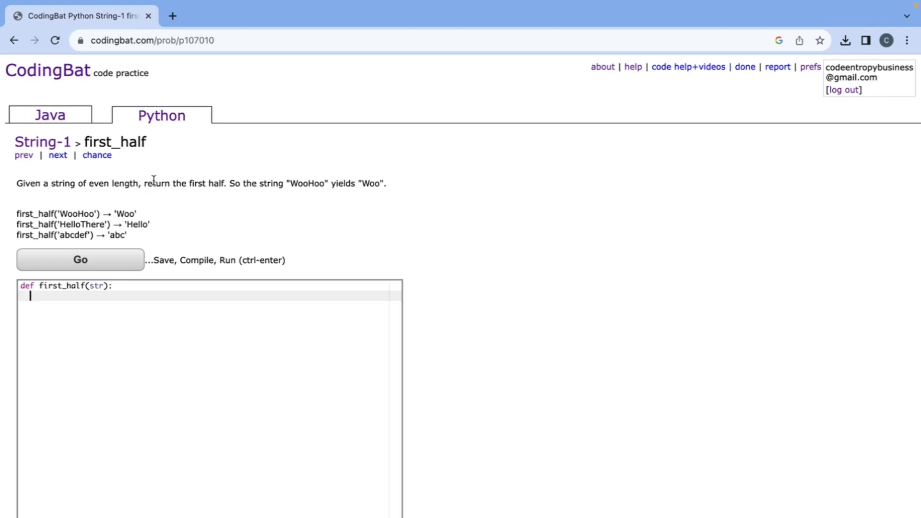
mouse_move(240, 328)
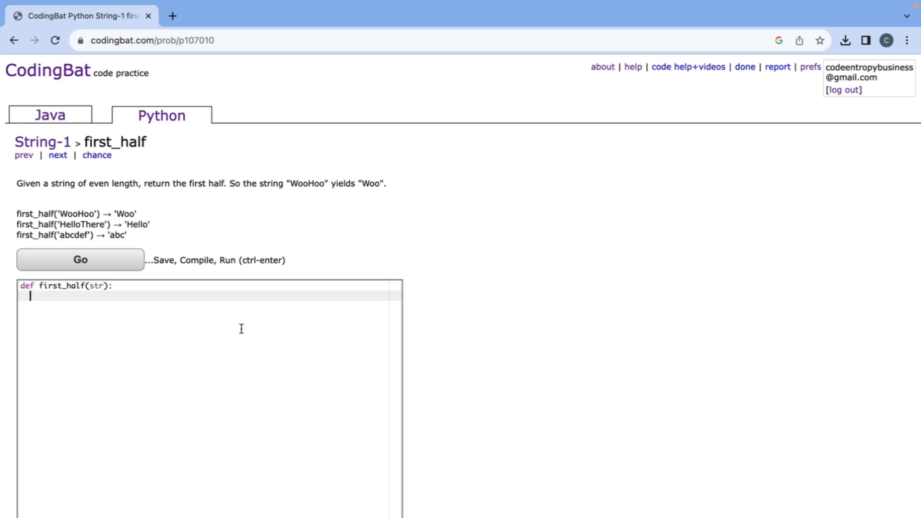
Step: Write return str[:len(str)/2], run it to All Correct, and advance to without_end
type("return")
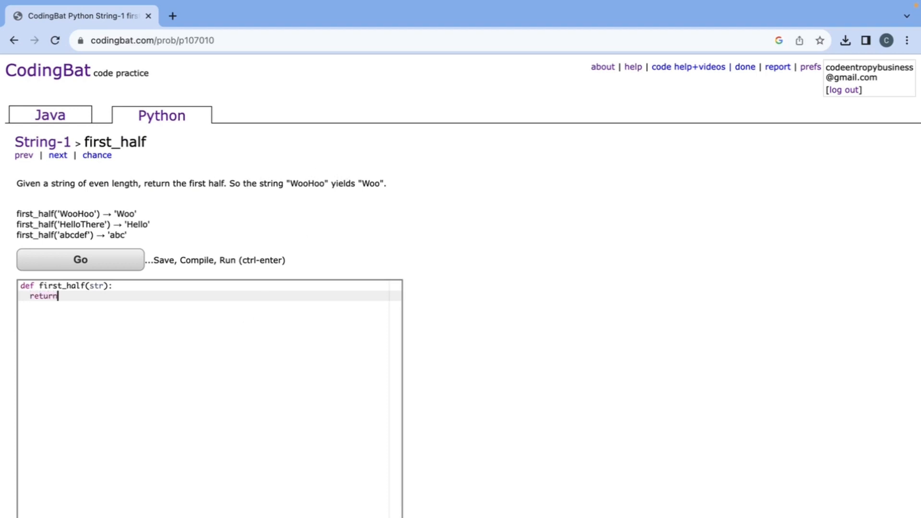
type("str[")
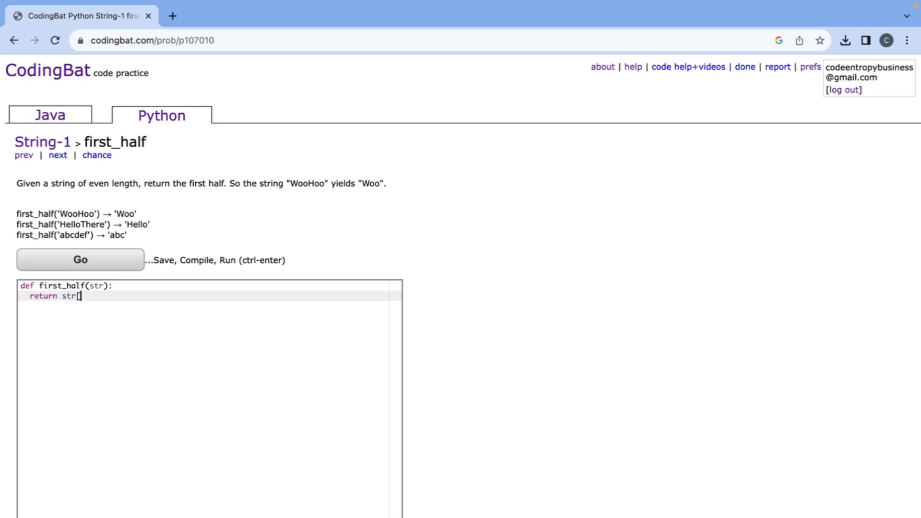
type(":l")
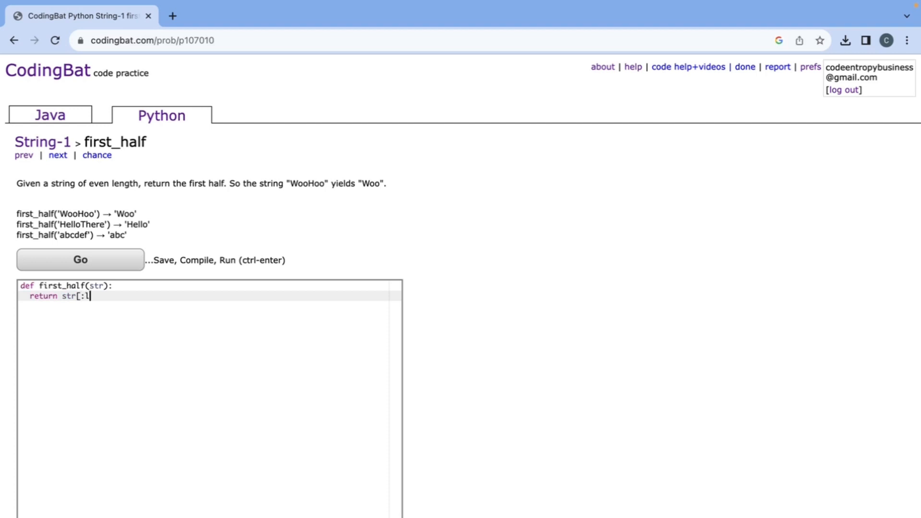
type("en(str")
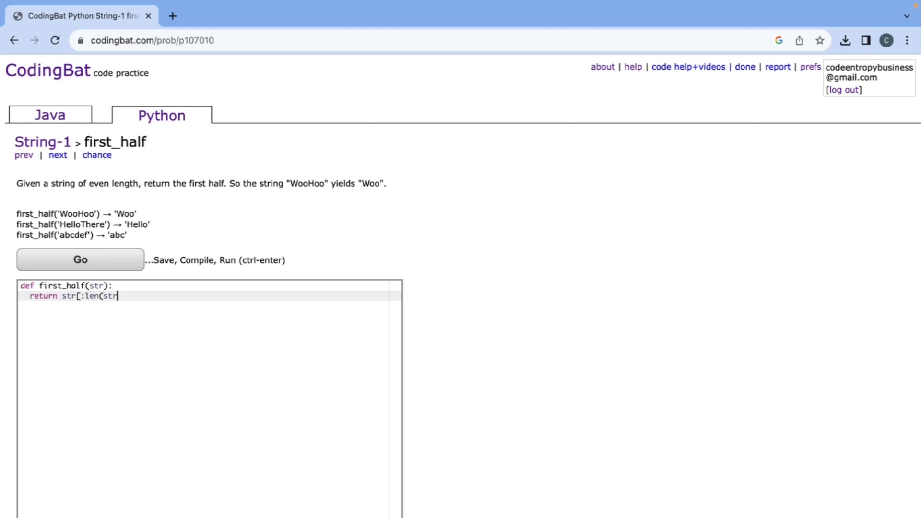
type(")/2]")
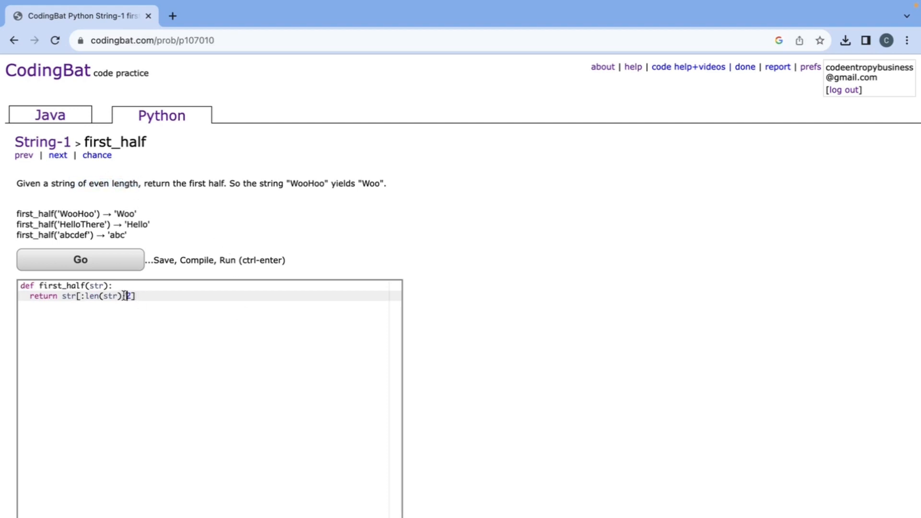
type("/")
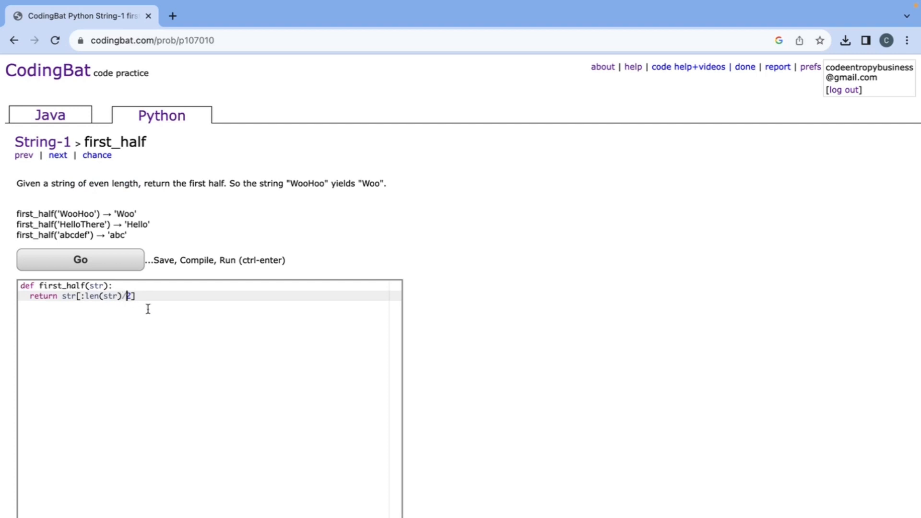
left_click(81, 259)
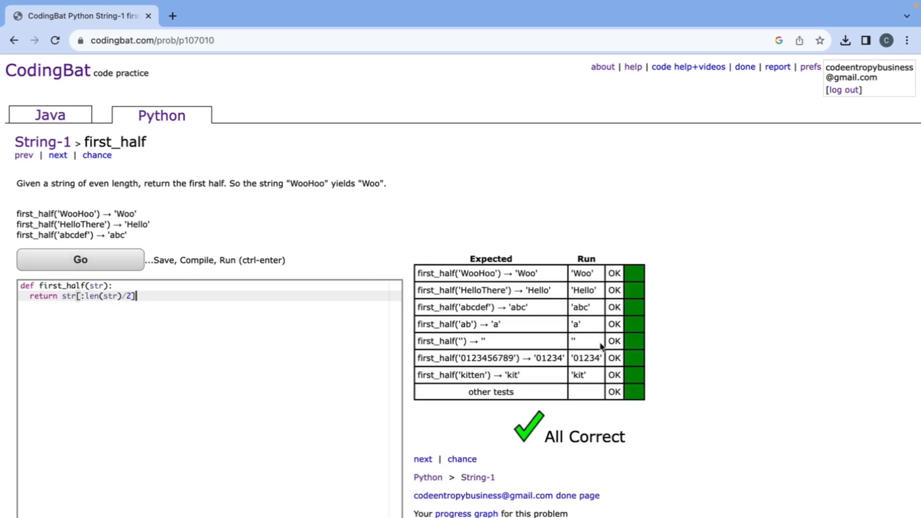
left_click(57, 155)
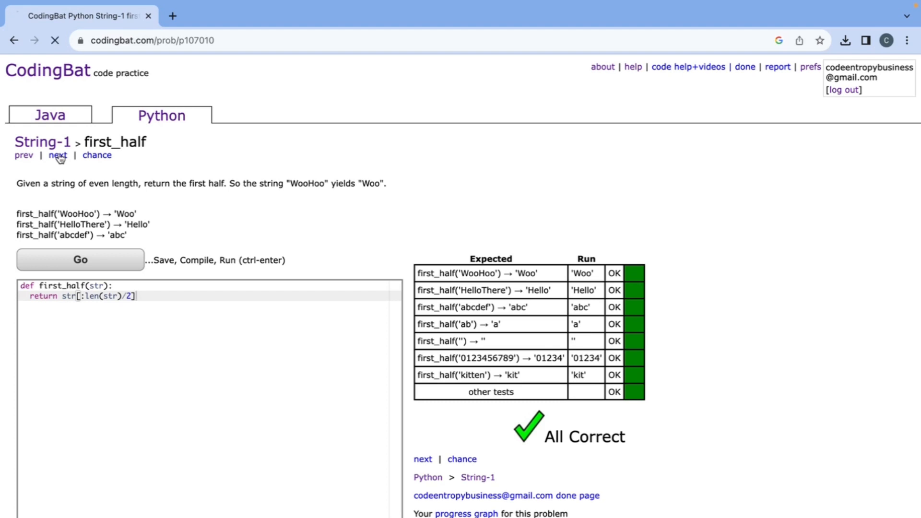
left_click(58, 155)
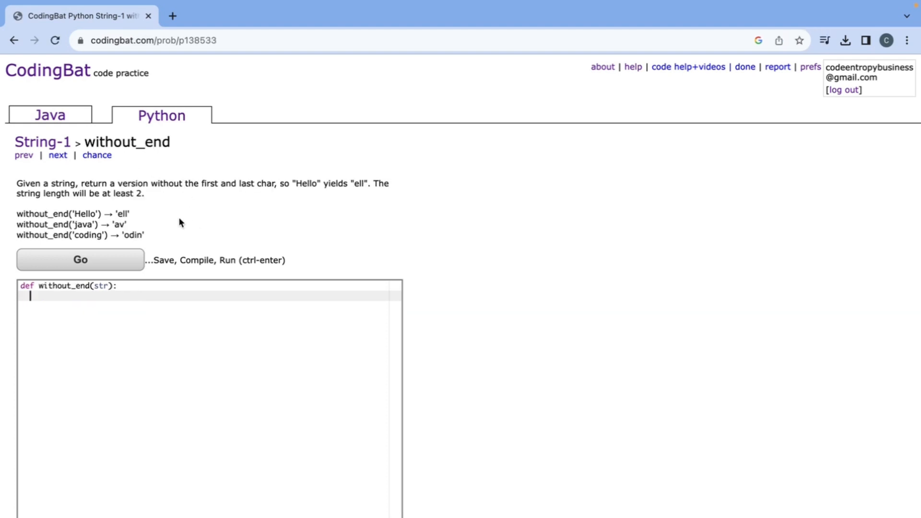
mouse_move(219, 182)
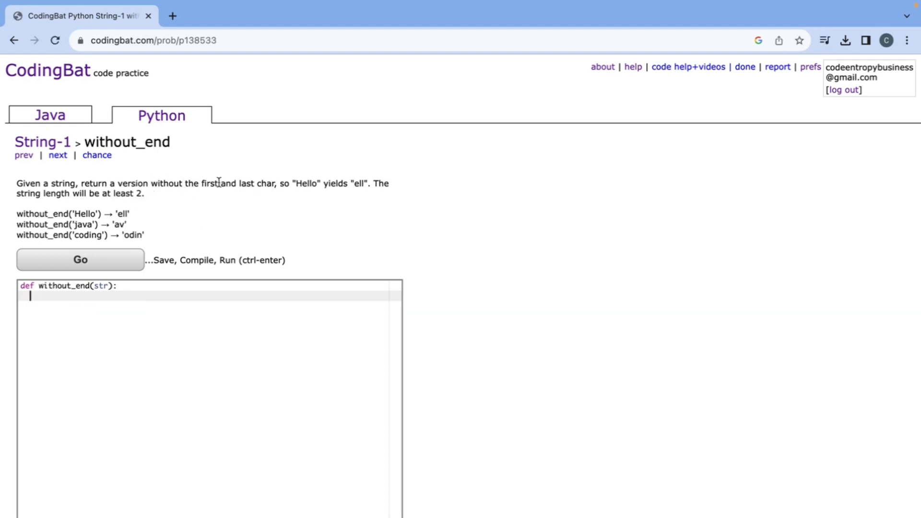
mouse_move(301, 181)
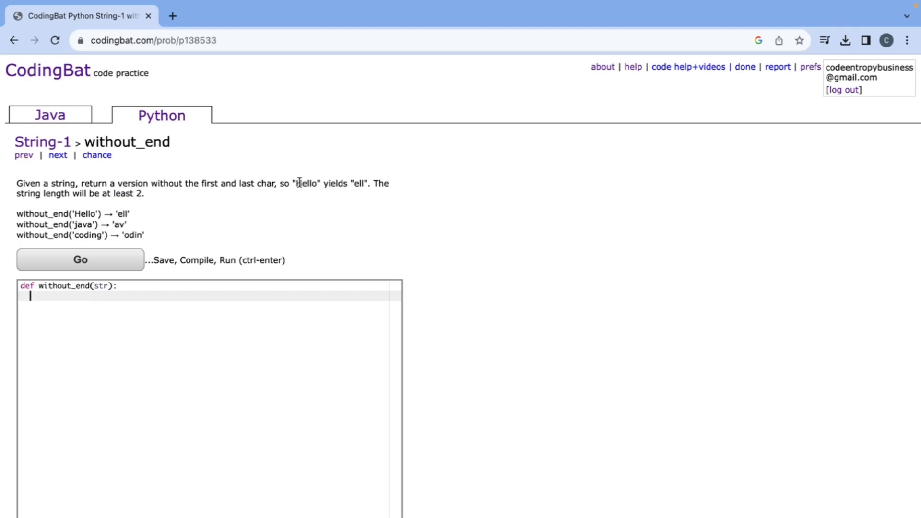
mouse_move(366, 182)
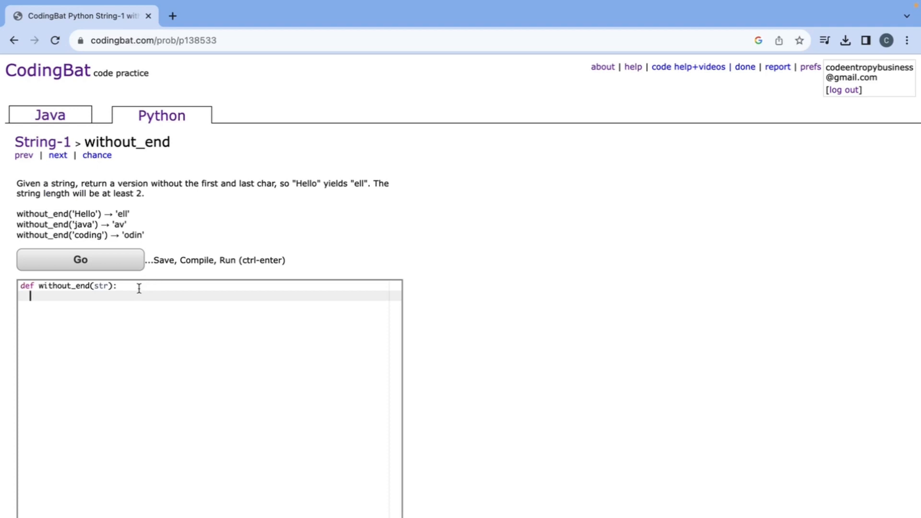
Step: Write return str[1:-1], run it to All Correct, and advance to combo_string
type("return st")
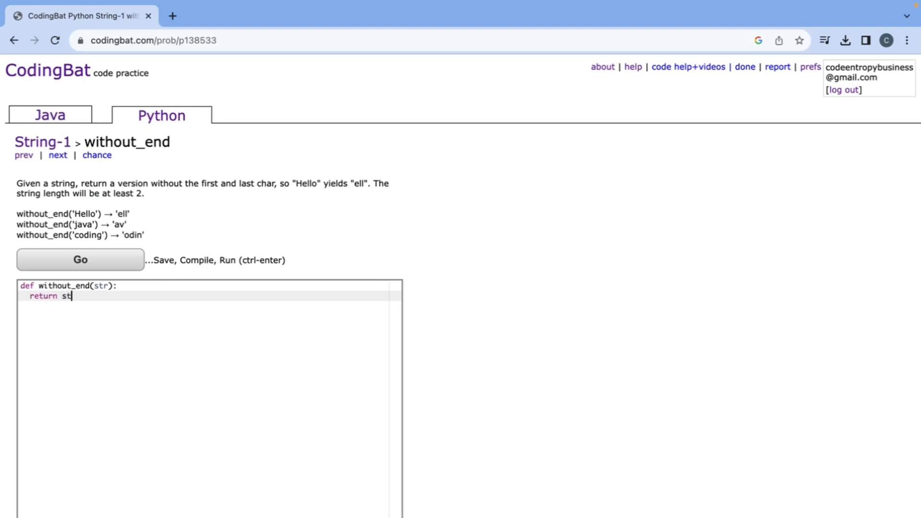
type("r[1")
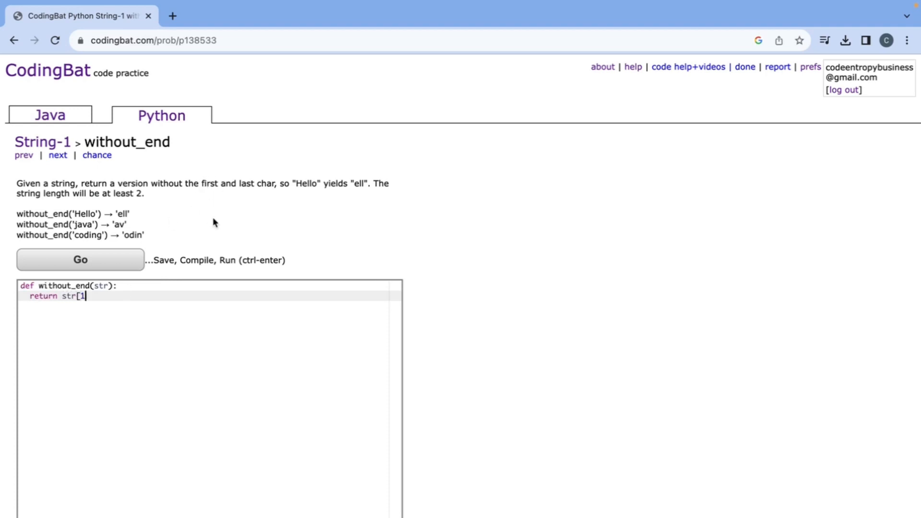
type(":-")
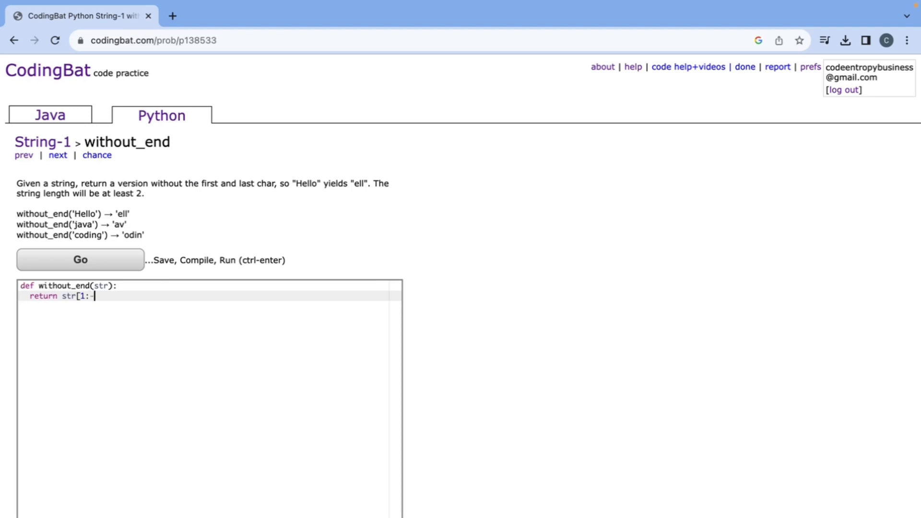
type("-1]")
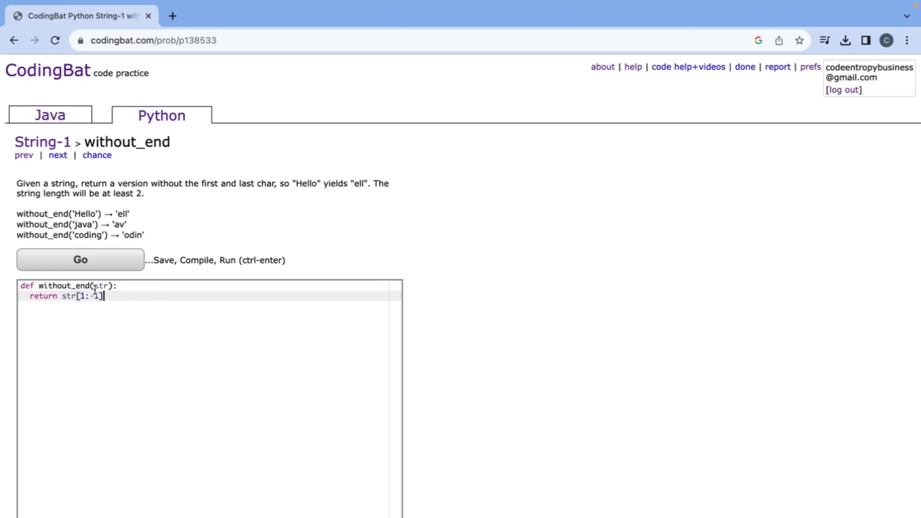
left_click(81, 259)
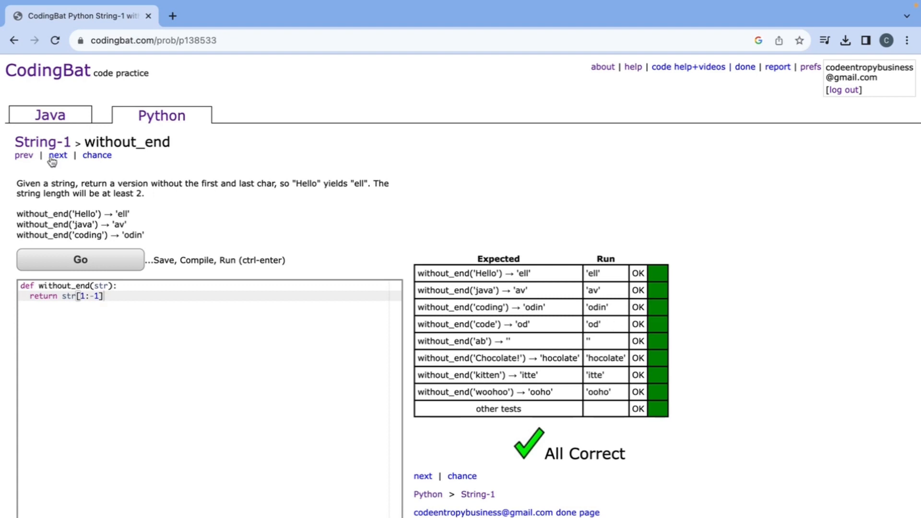
left_click(57, 156)
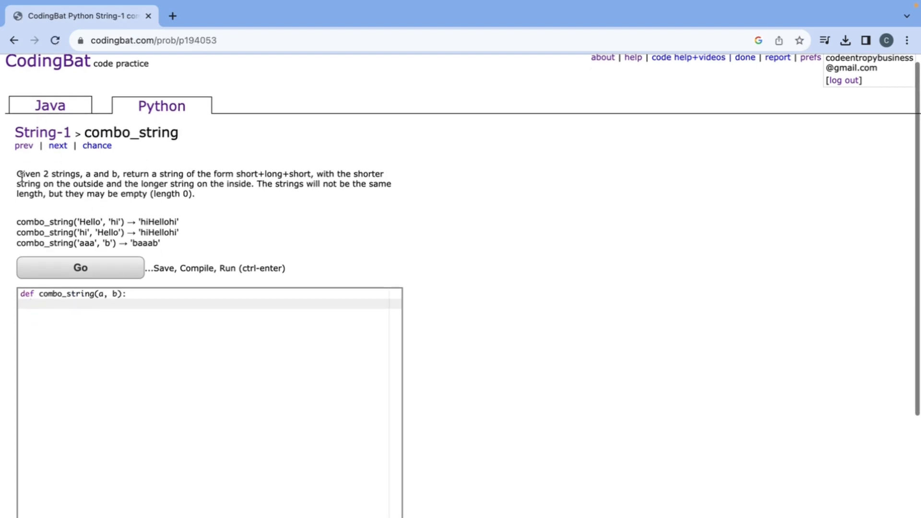
Step: Write if len(a) < len(b): return a+b+a else return b+a+b and run the tests
scroll("down", 3)
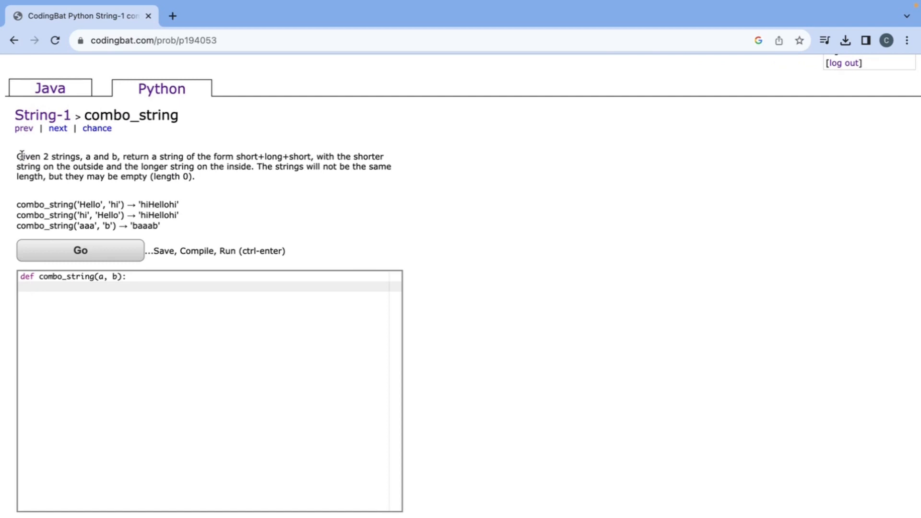
mouse_move(118, 154)
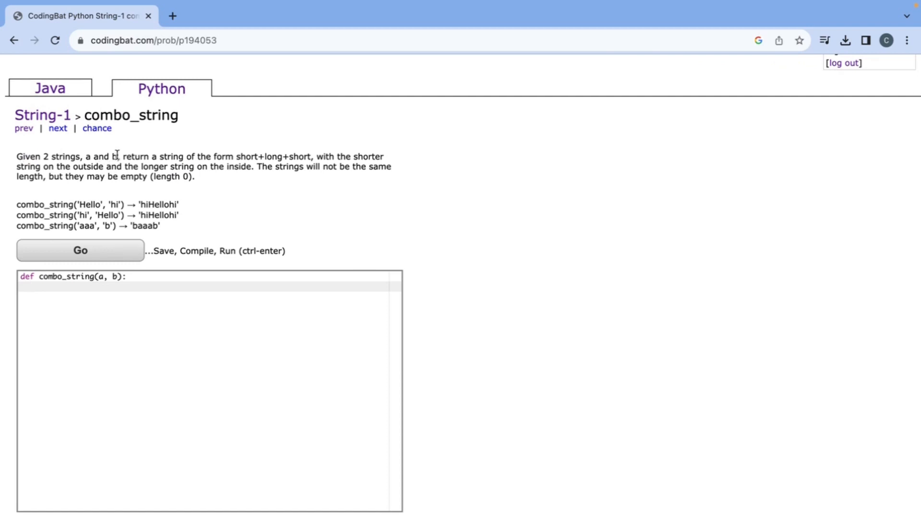
mouse_move(228, 157)
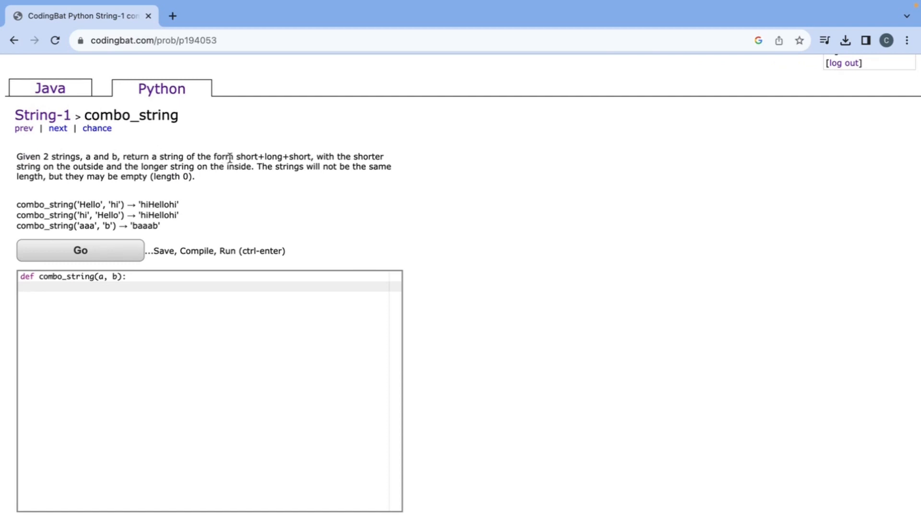
mouse_move(301, 151)
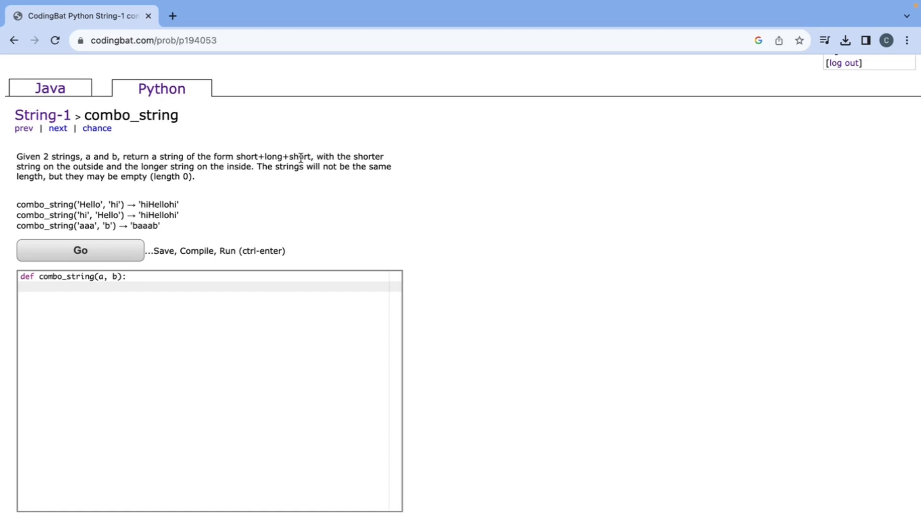
type("if len(a)")
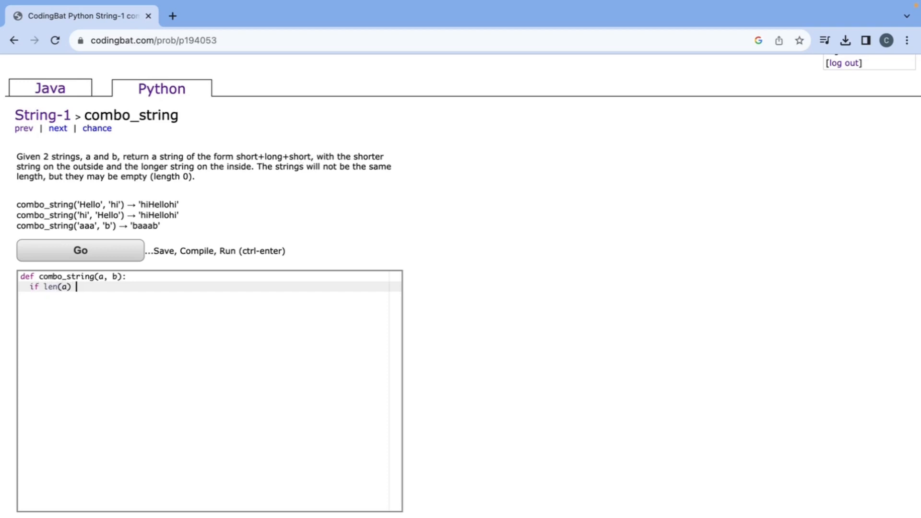
type("< len(b):")
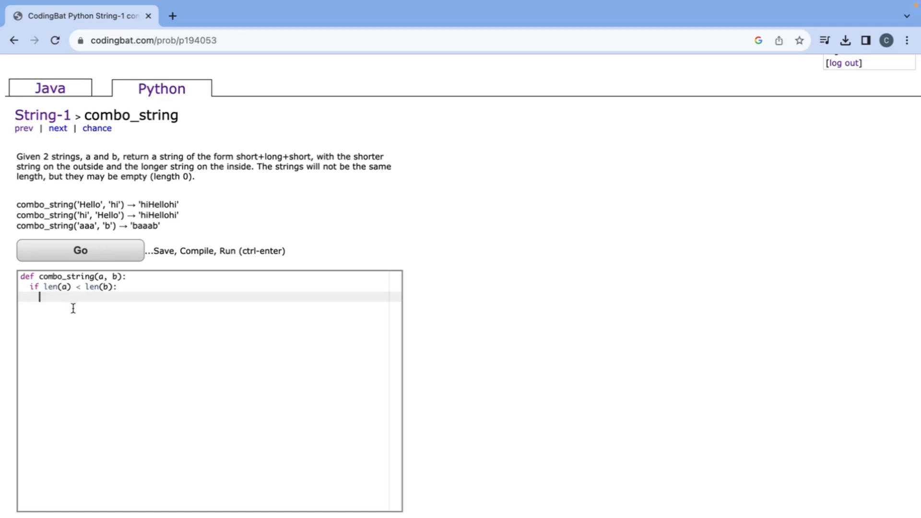
type("return a + b + a")
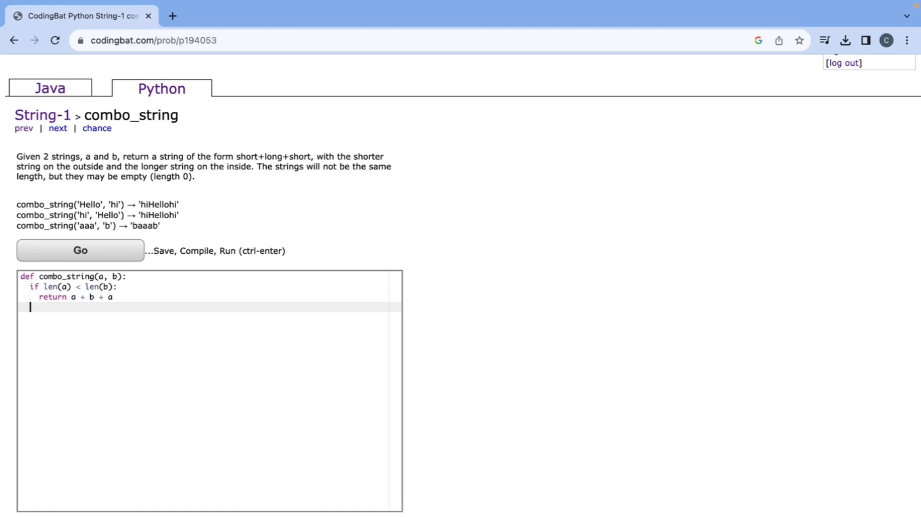
type("return b")
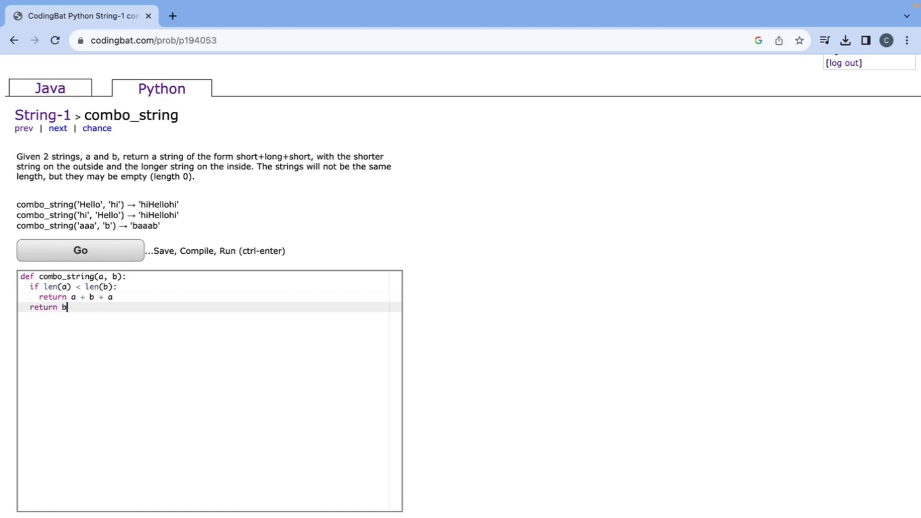
type("+ a + b")
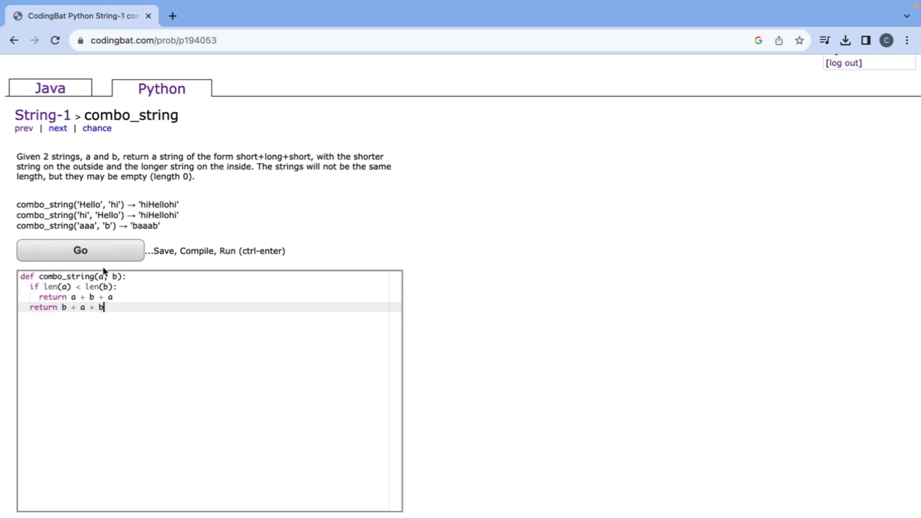
left_click(81, 250)
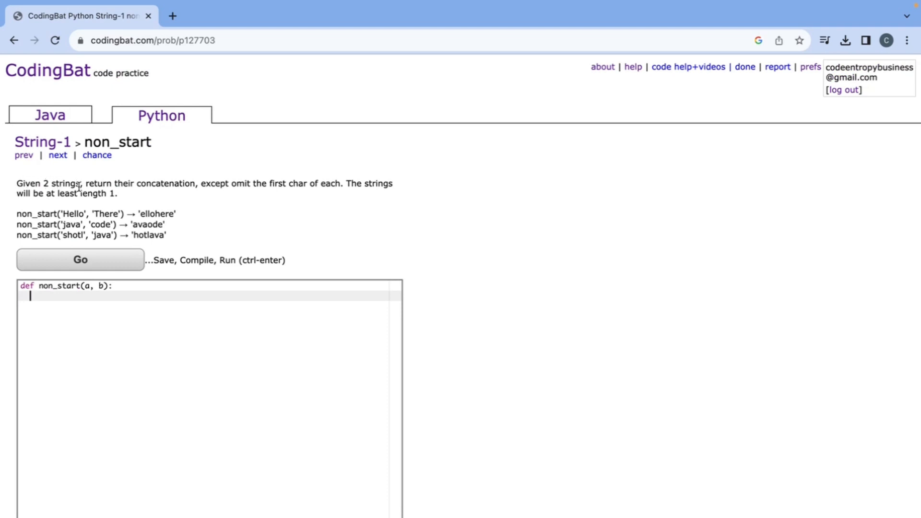
mouse_move(192, 183)
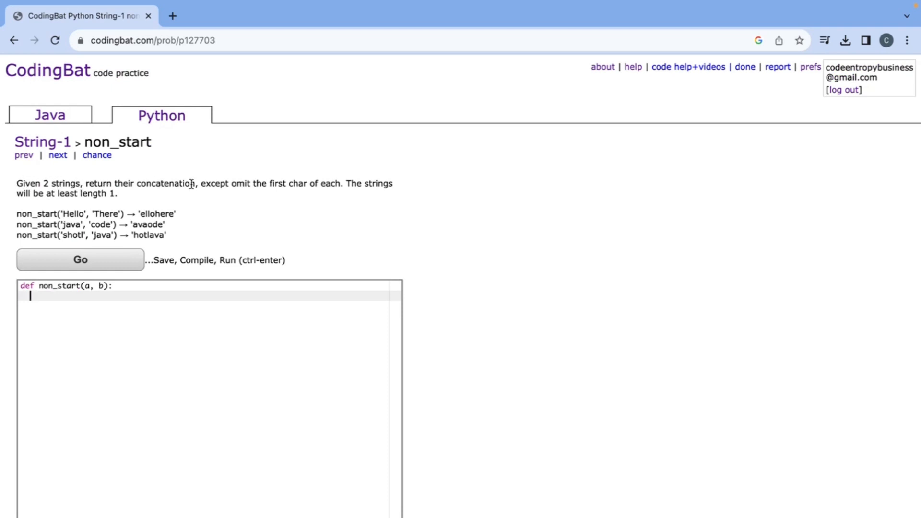
mouse_move(323, 187)
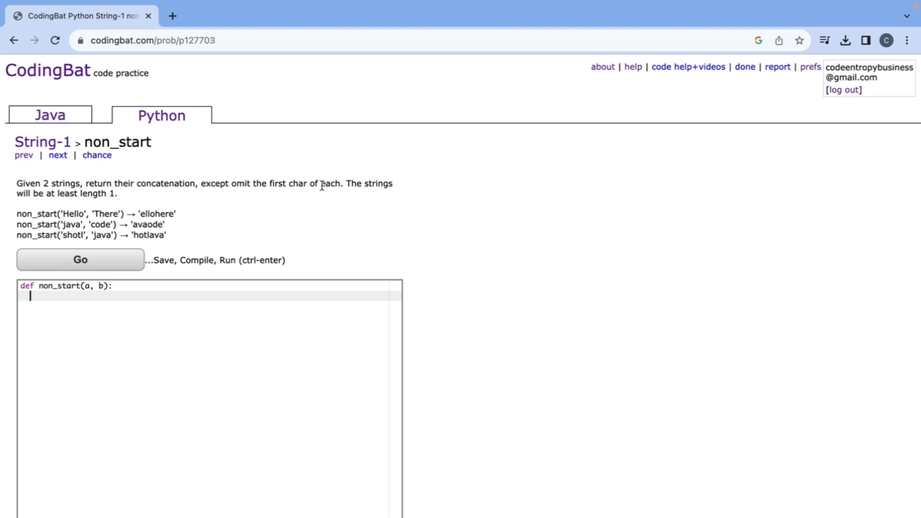
mouse_move(169, 319)
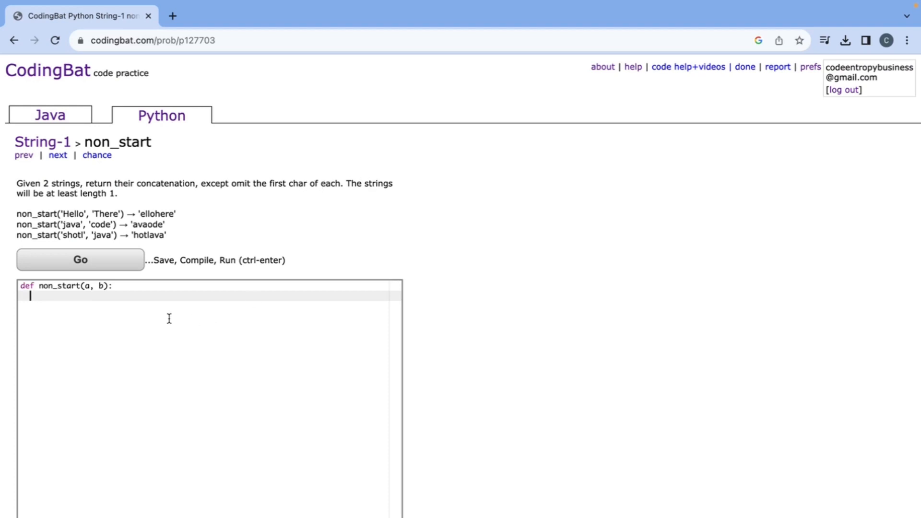
Step: Write return a[1:] + b[1:], run it to All Correct, and advance to the next problem
type("return a[")
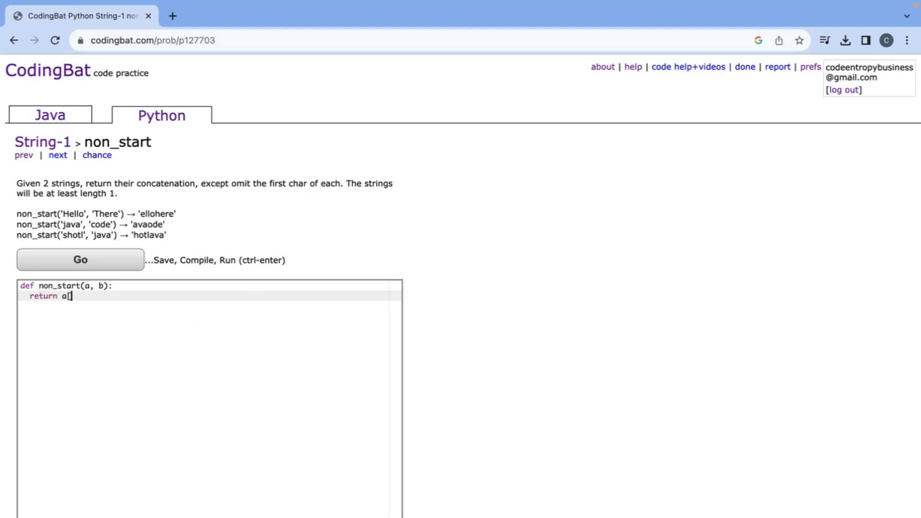
type("1:]")
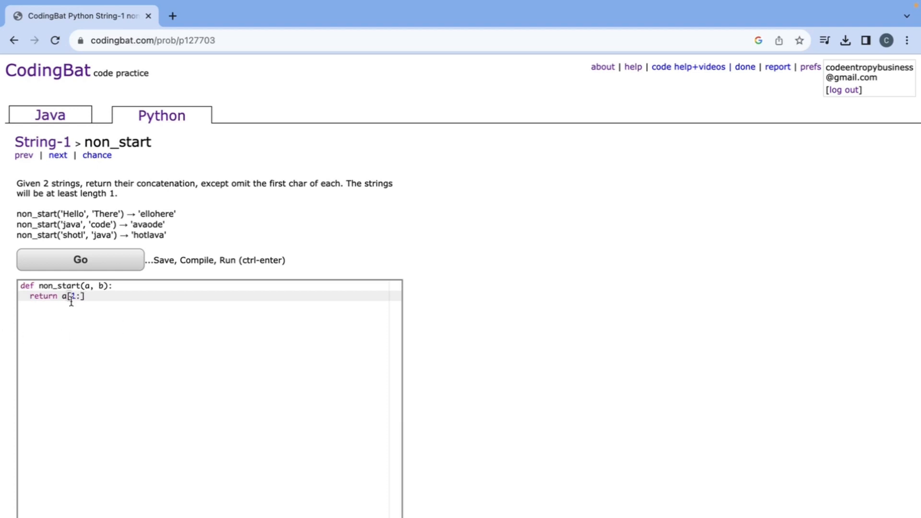
type("1")
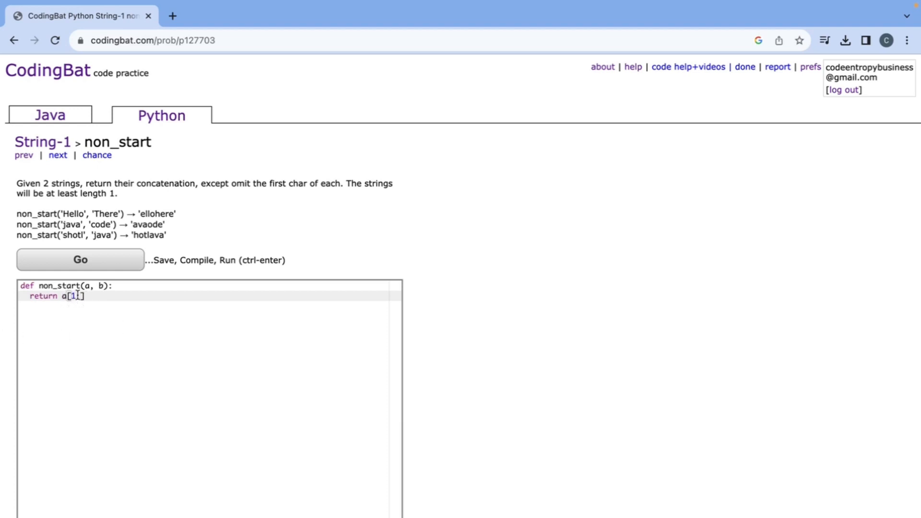
type(":] + b[1")
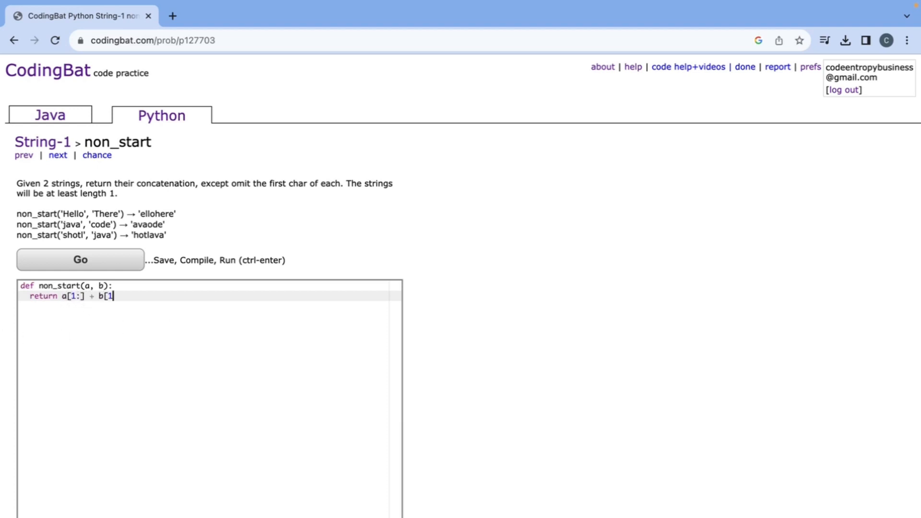
left_click(81, 260)
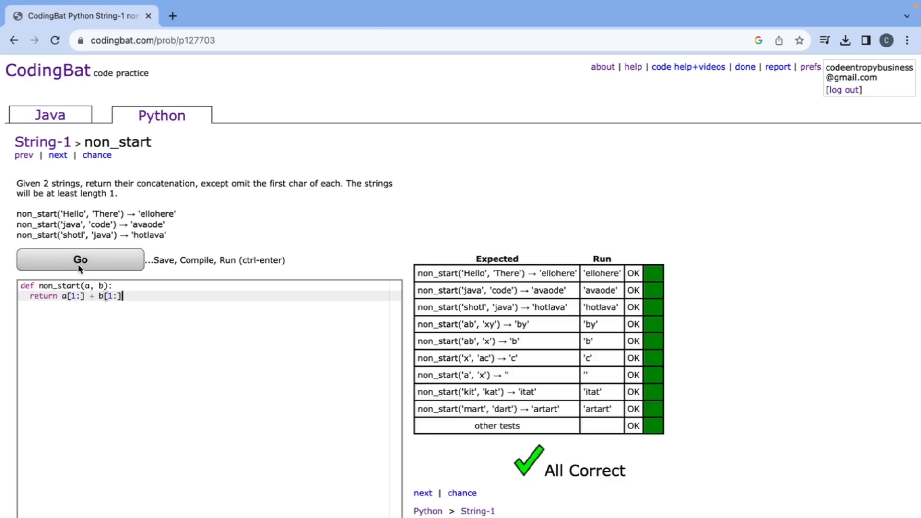
left_click(57, 155)
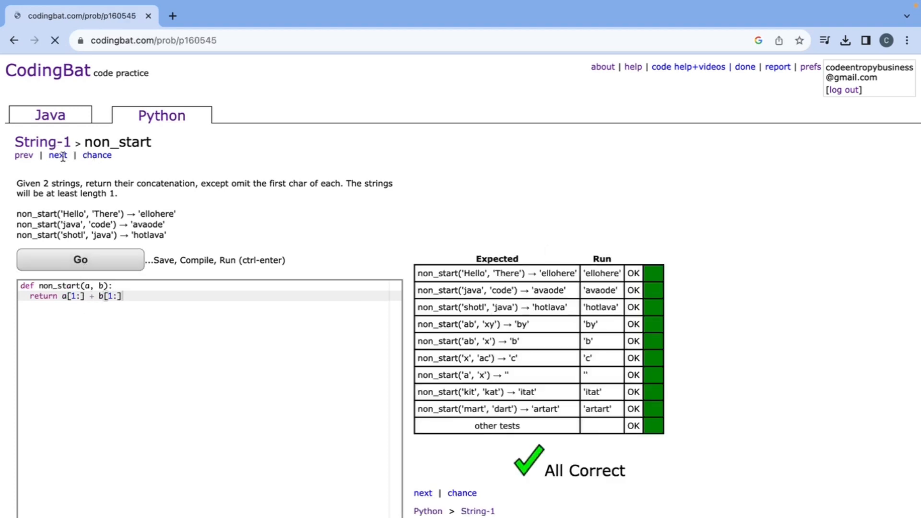
Step: Write the left2 body as return str[2:] + str[:2], correcting a mistyped slice index
left_click(57, 155)
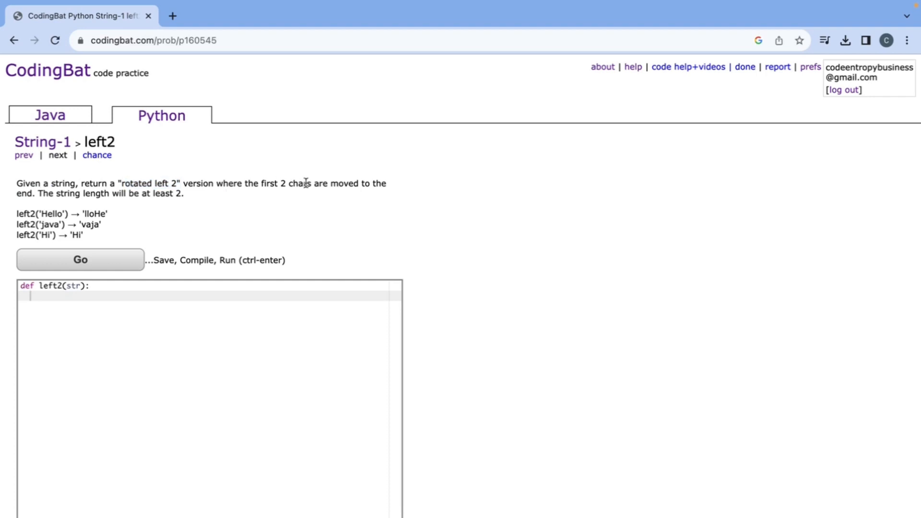
mouse_move(321, 181)
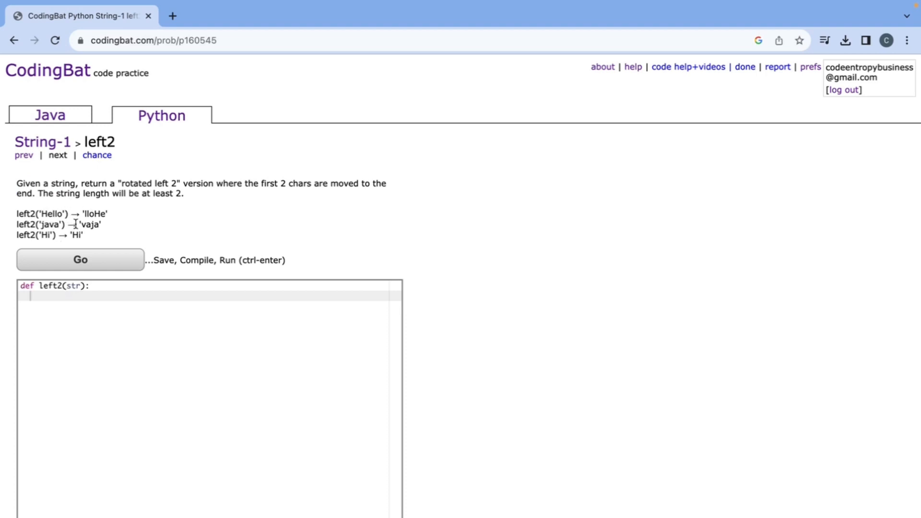
mouse_move(52, 219)
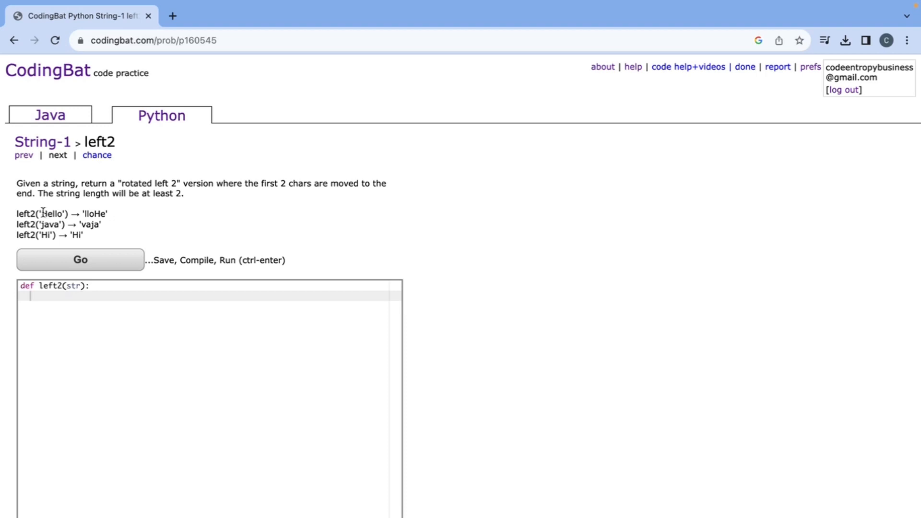
double_click(54, 213)
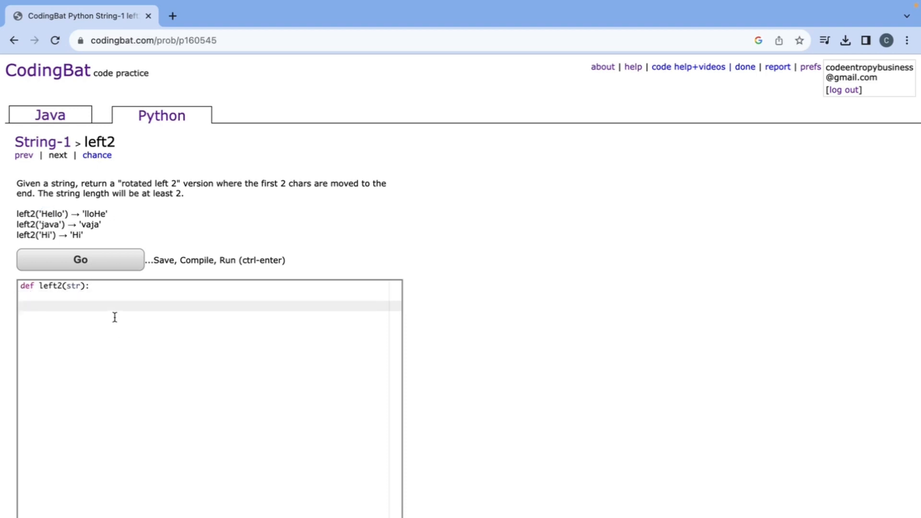
type("return")
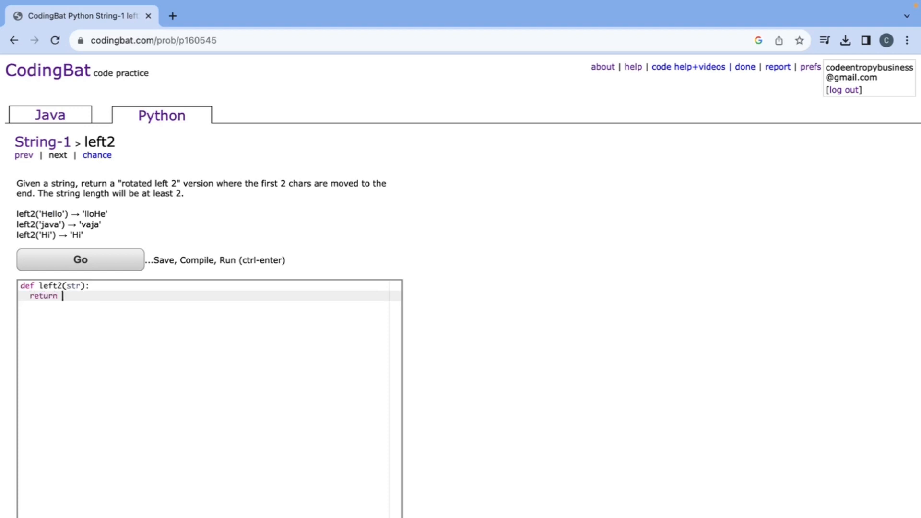
type("str[2")
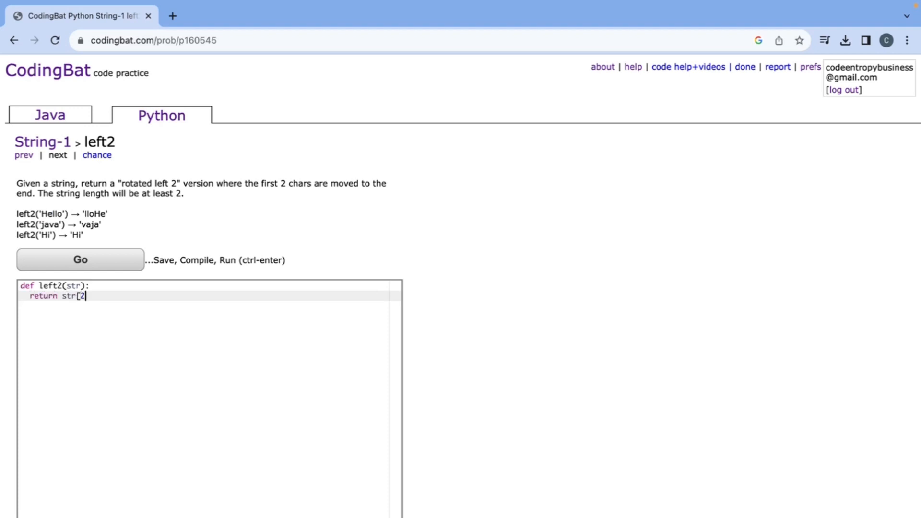
key("Backspace")
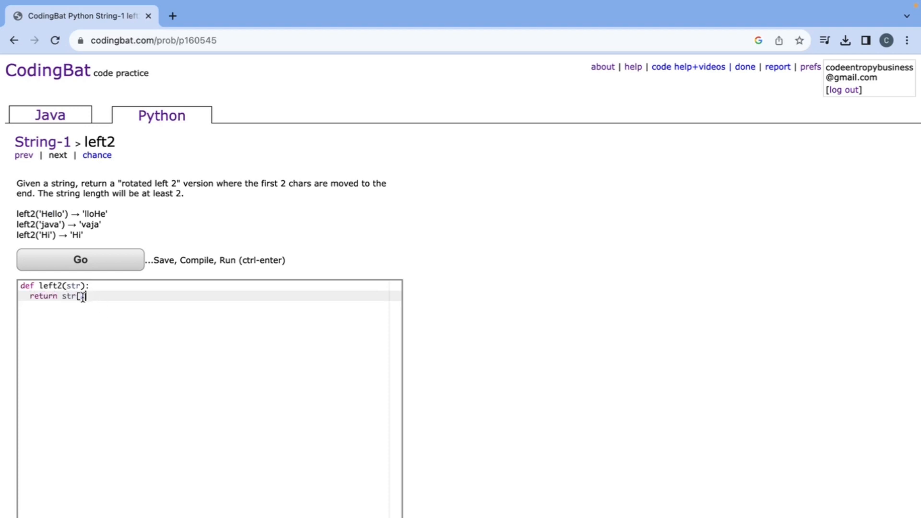
type("2:")
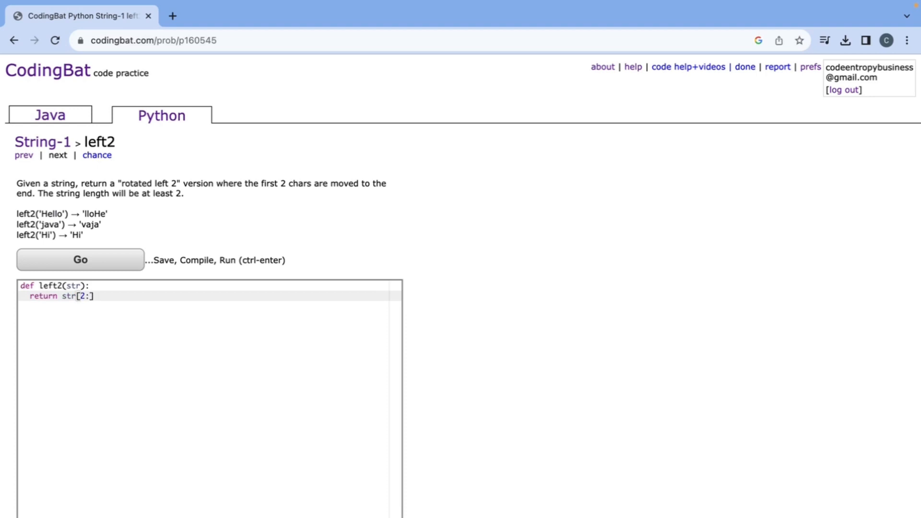
type("+ str[")
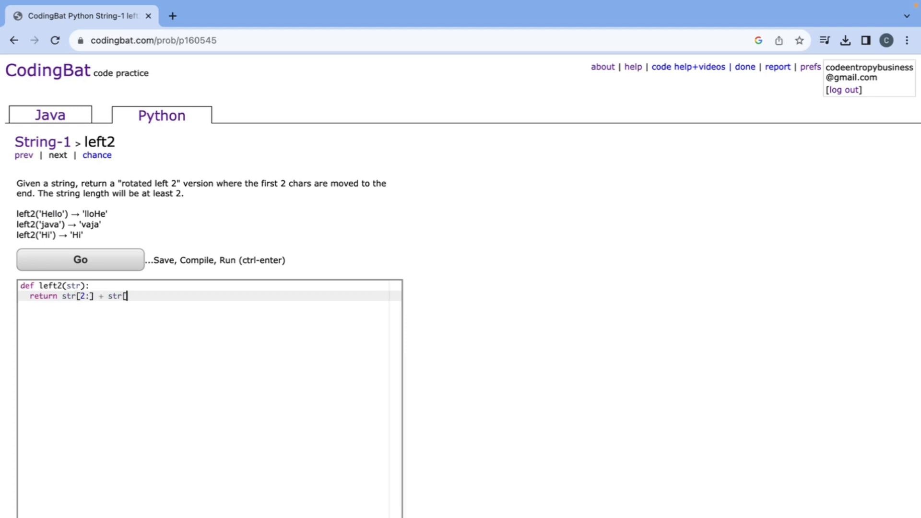
type(":2]")
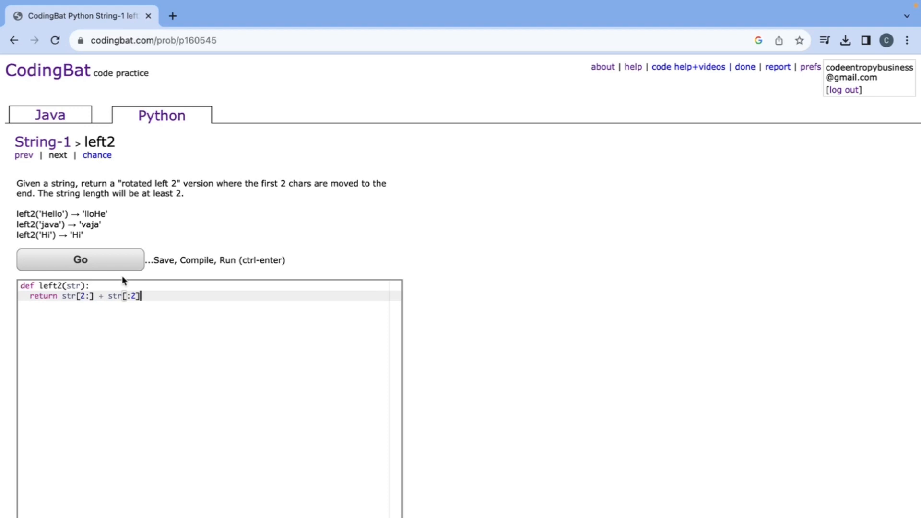
mouse_move(41, 193)
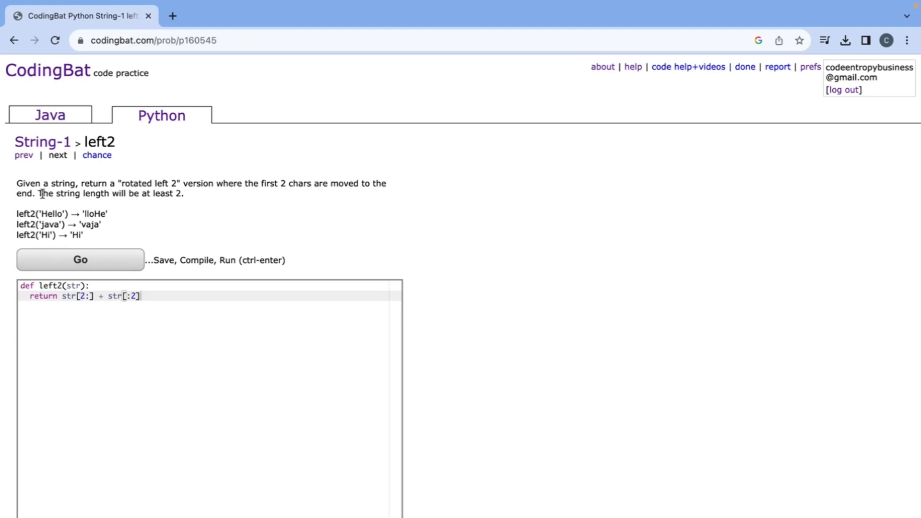
Step: Run left2 against the tests with Go, reaching All Correct
left_click_drag(40, 193, 178, 193)
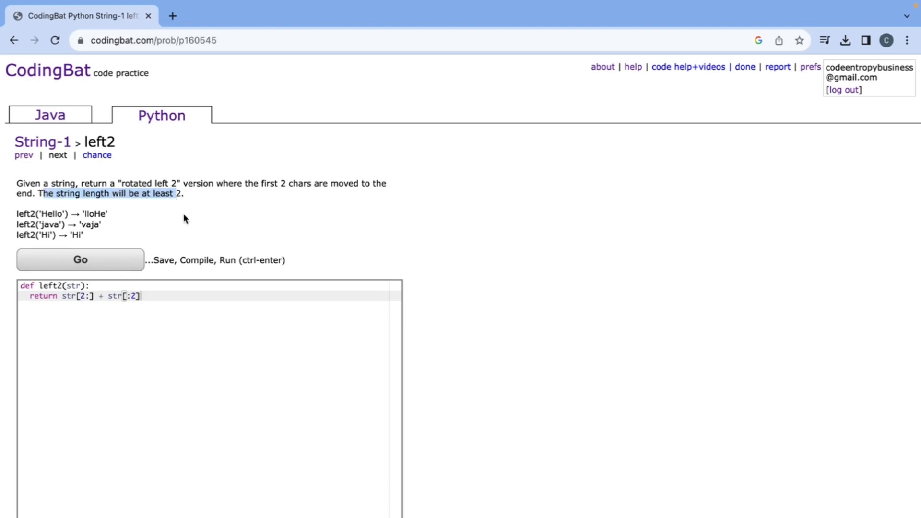
left_click(80, 259)
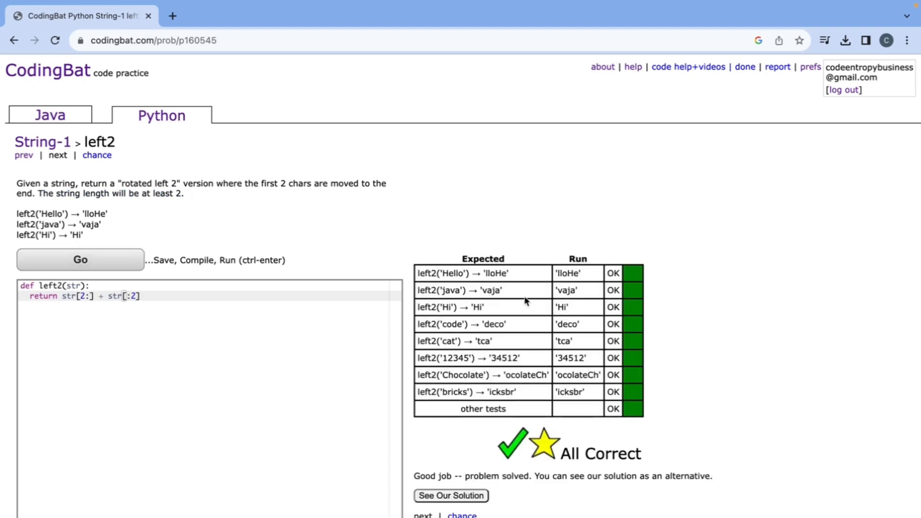
mouse_move(512, 305)
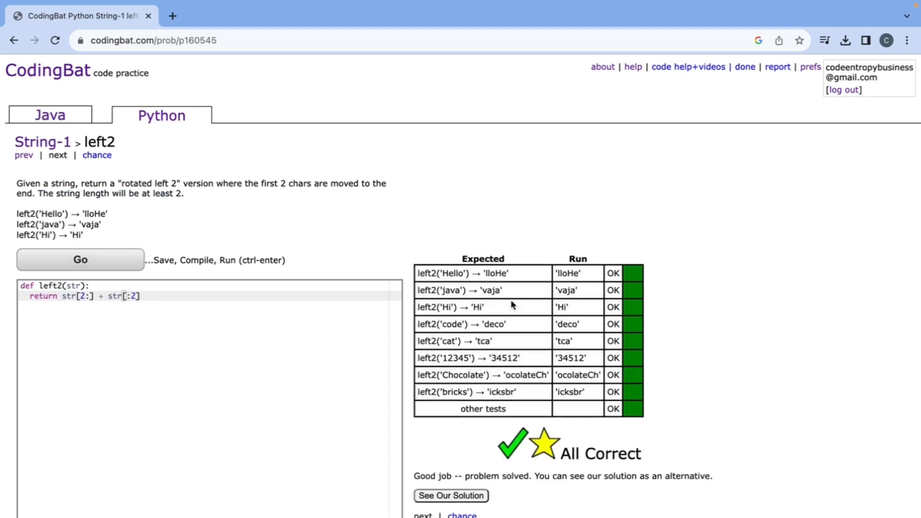
mouse_move(515, 302)
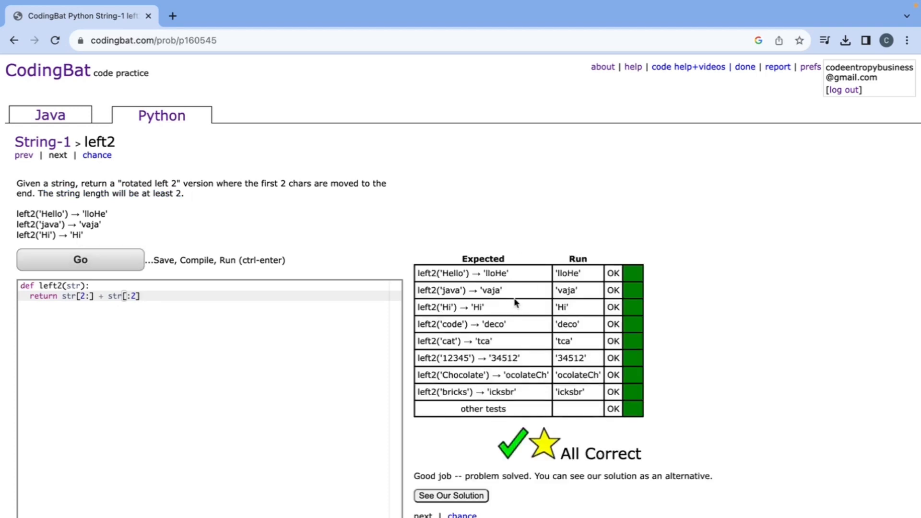